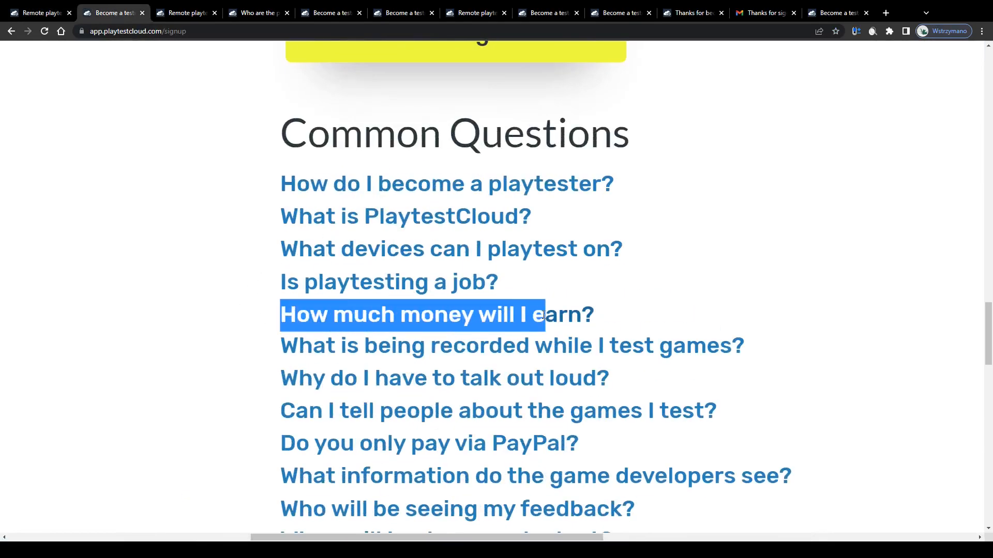
Review the first four Common Questions, then switch to the PlaytestCloud home page tab
left_click_drag(541, 315, 465, 315)
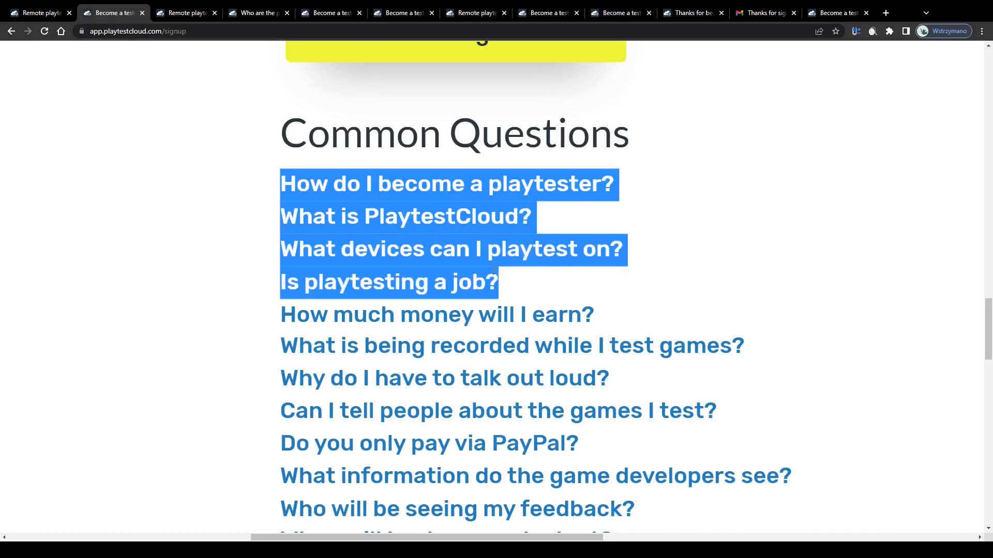
left_click(170, 150)
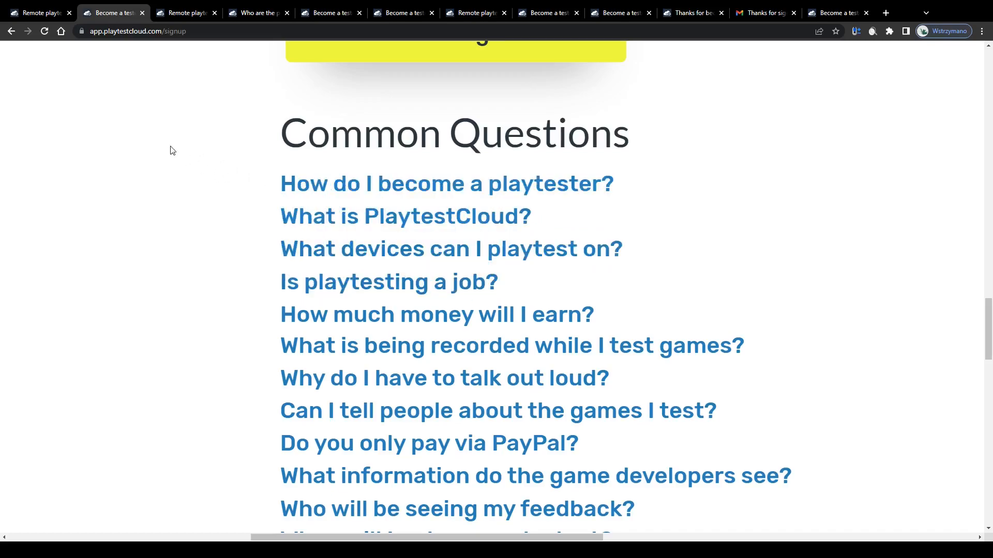
left_click(39, 13)
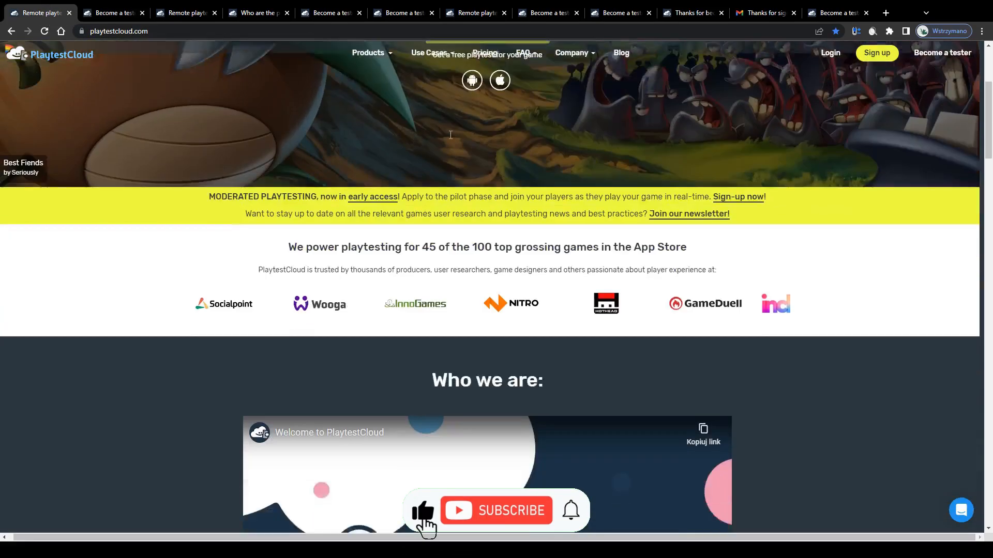
Read through the home page sections down to the bottom and highlight the tagline under the headline
scroll("down", 3)
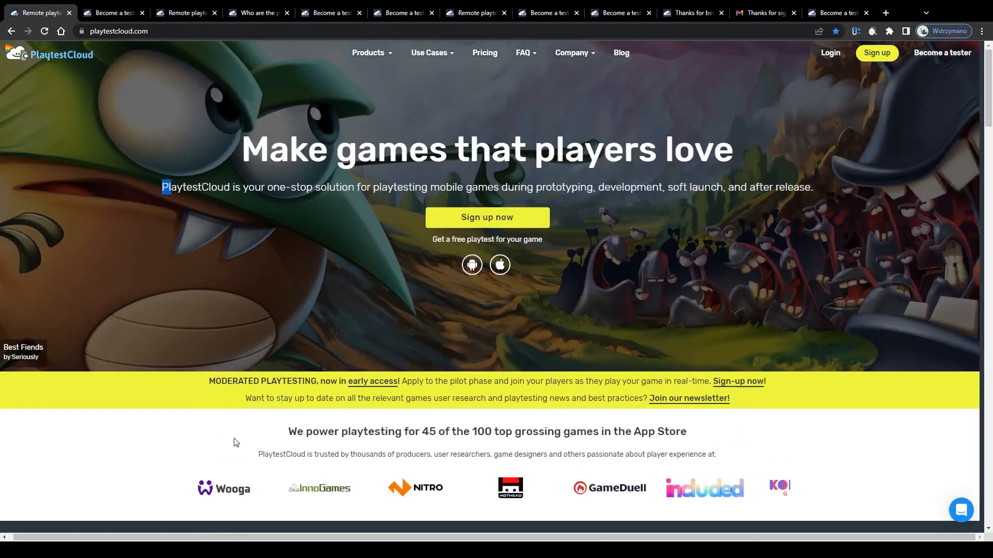
scroll("down", 3)
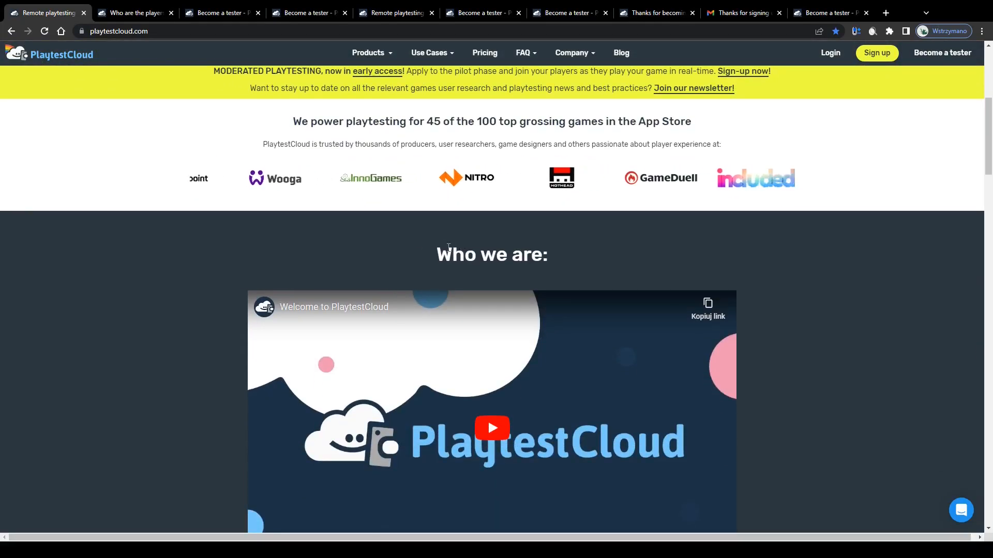
scroll("down", 3)
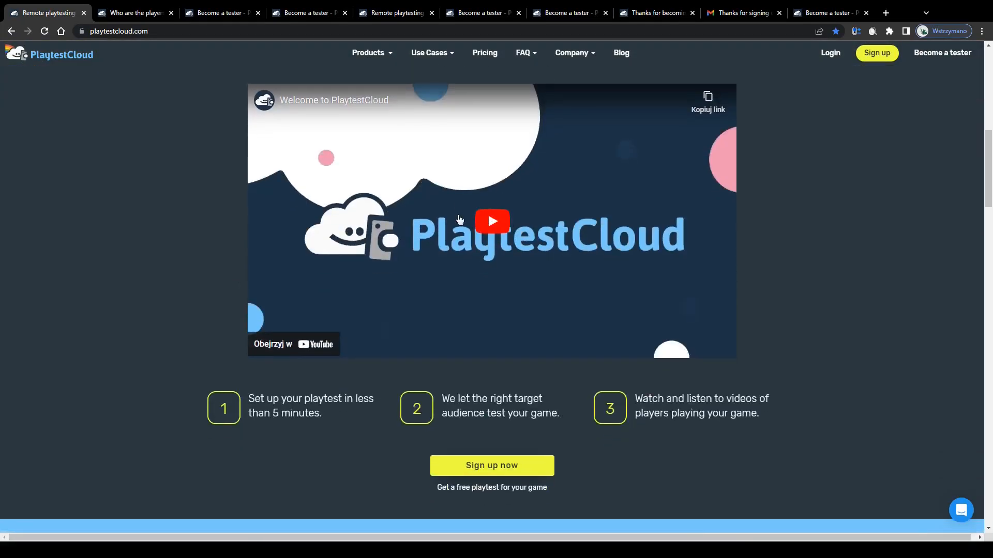
scroll("down", 3)
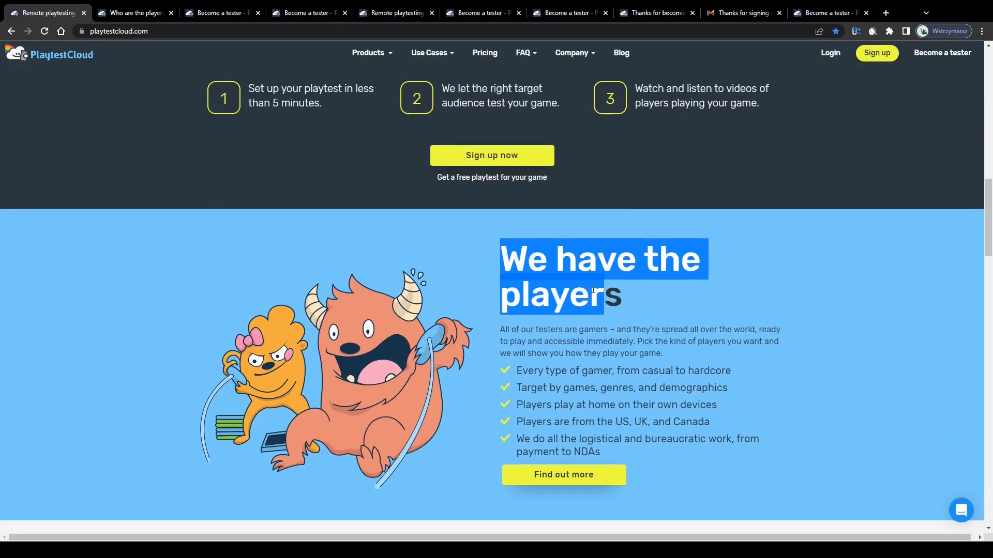
scroll("down", 3)
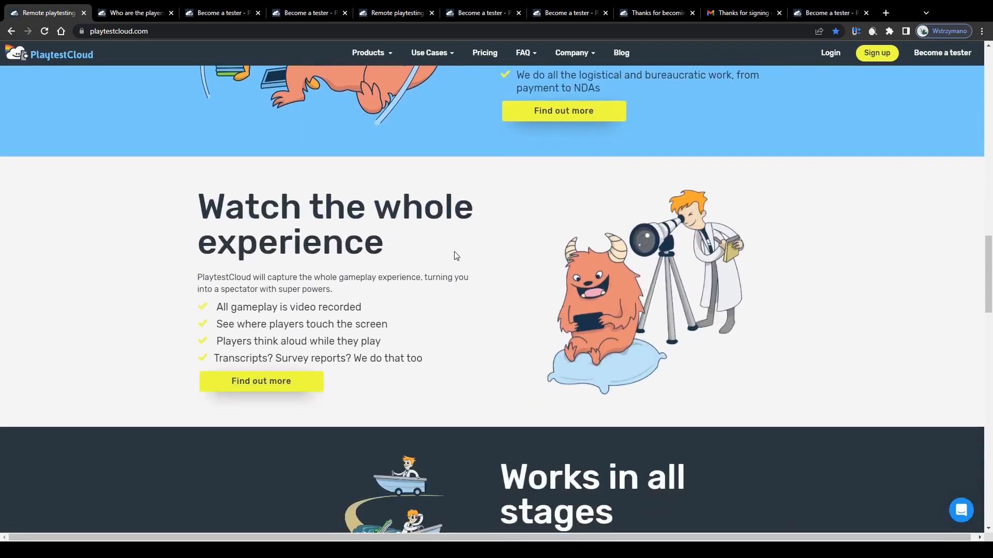
scroll("down", 3)
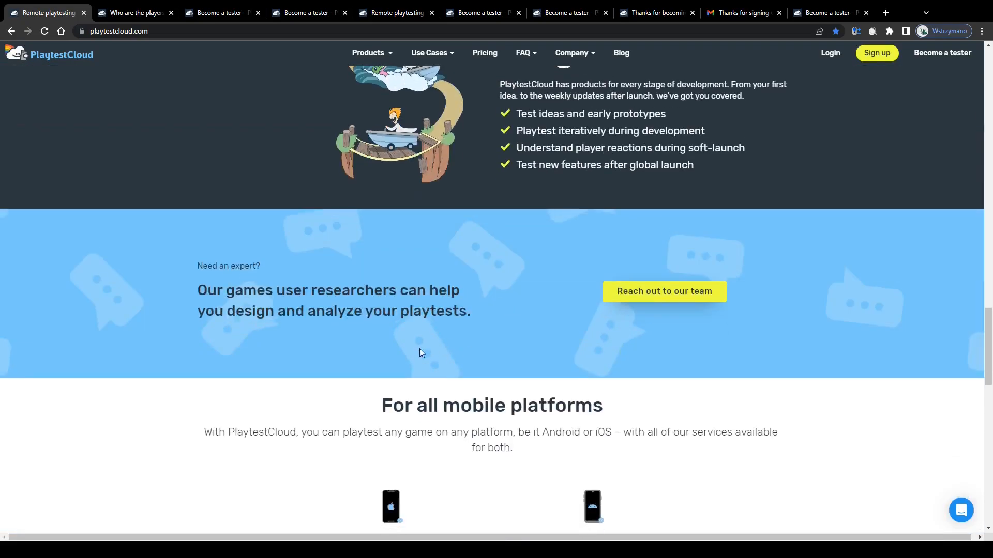
scroll("down", 3)
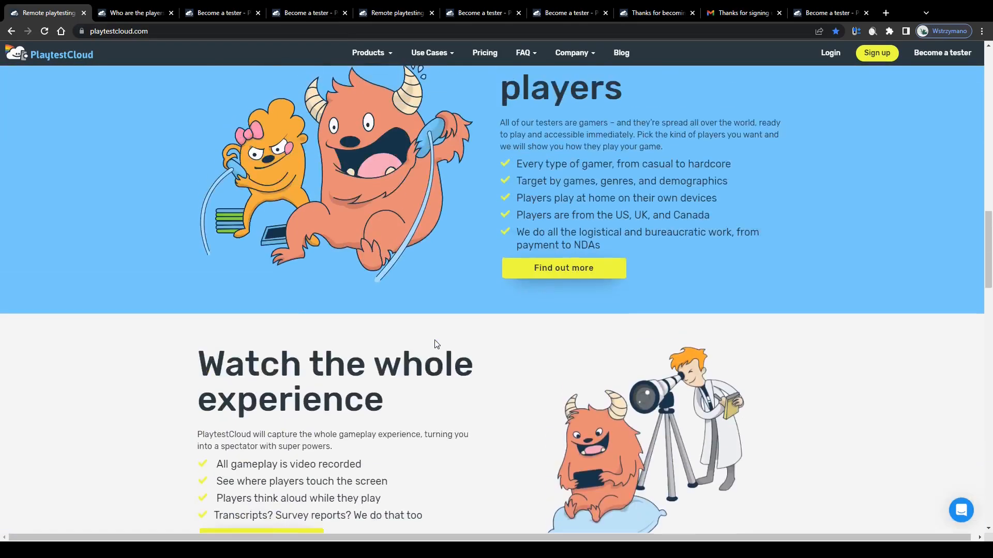
scroll("down", 3)
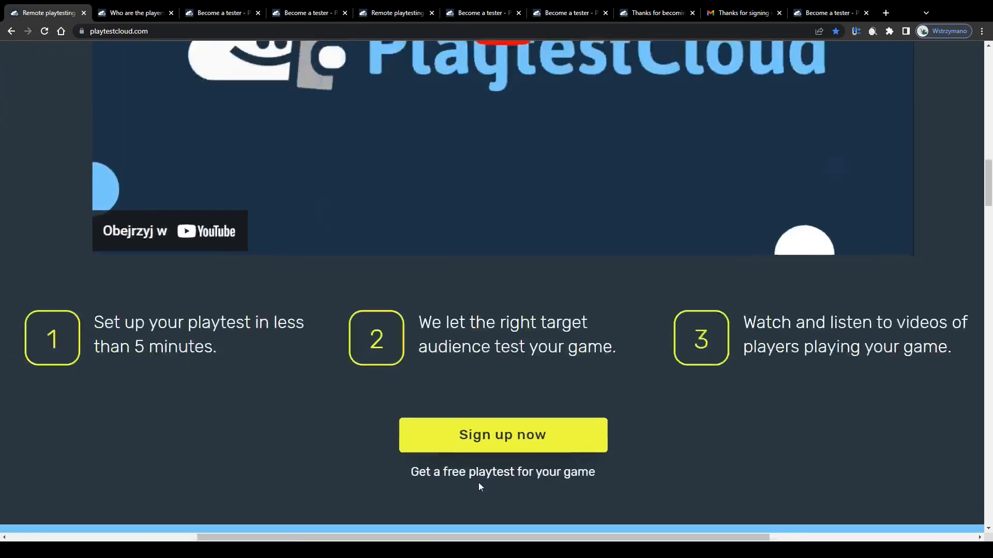
scroll("down", 3)
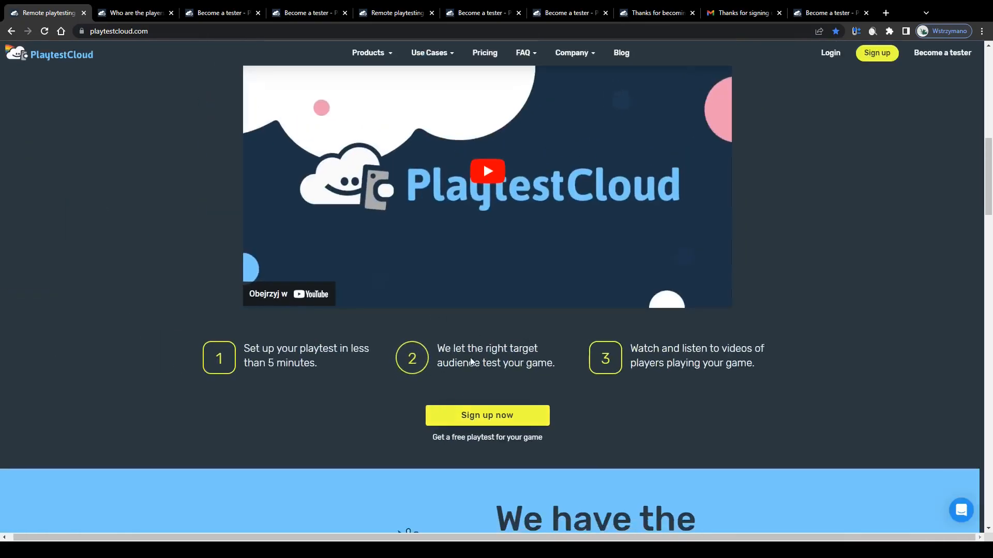
scroll("down", 3)
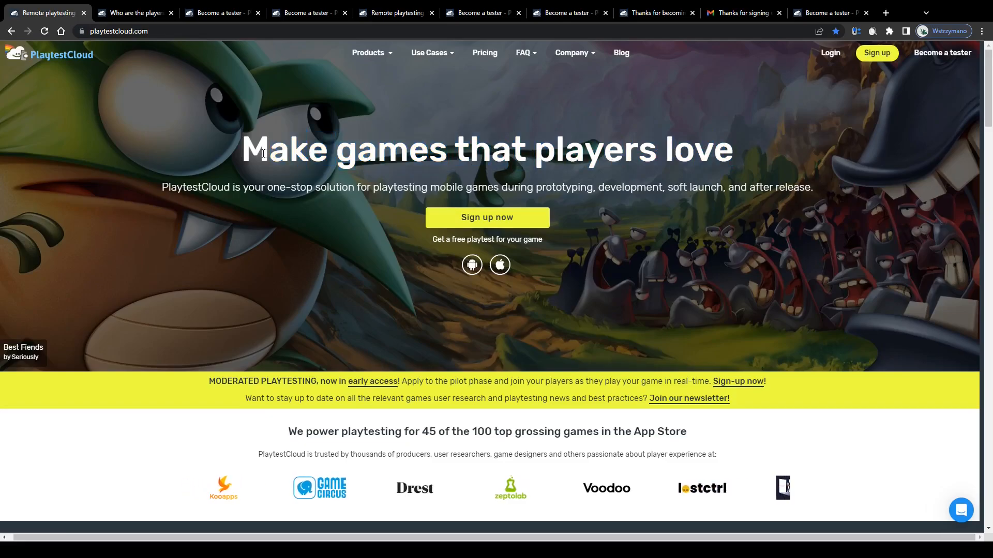
scroll("down", 3)
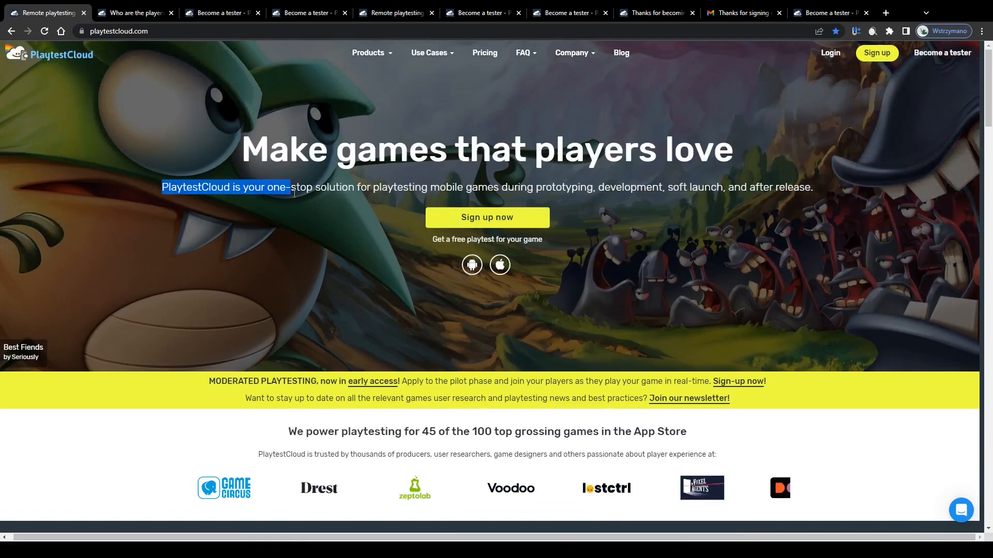
left_click_drag(291, 187, 592, 187)
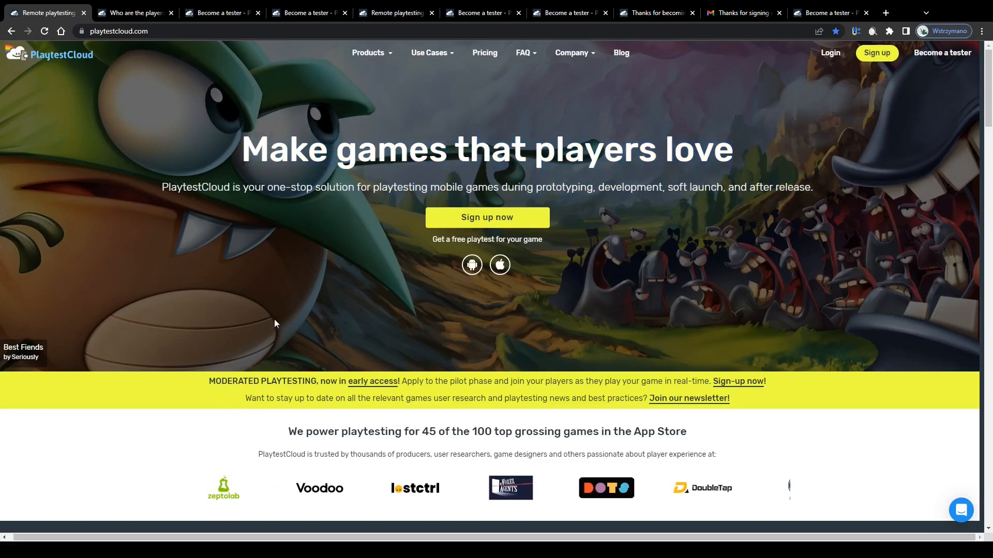
left_click(133, 13)
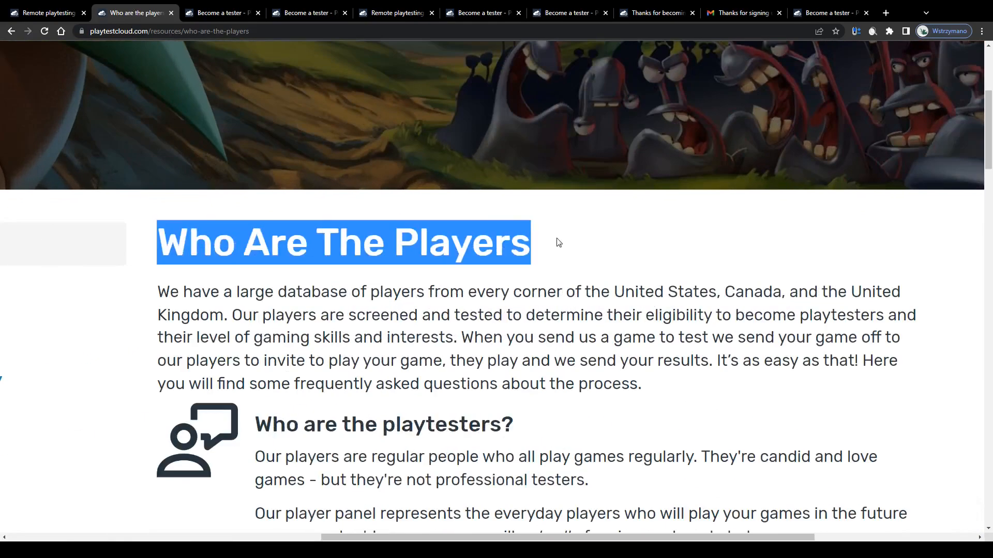
scroll("down", 3)
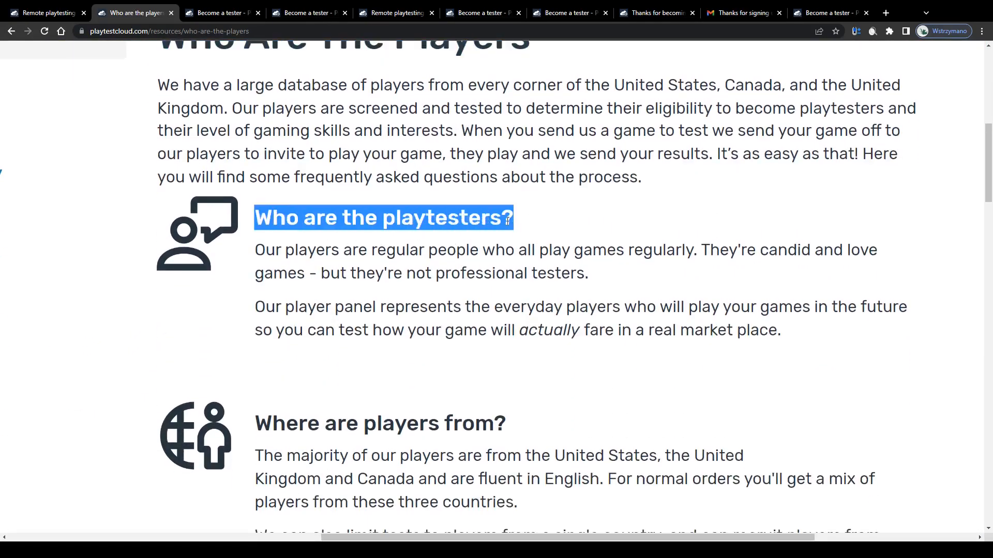
scroll("down", 3)
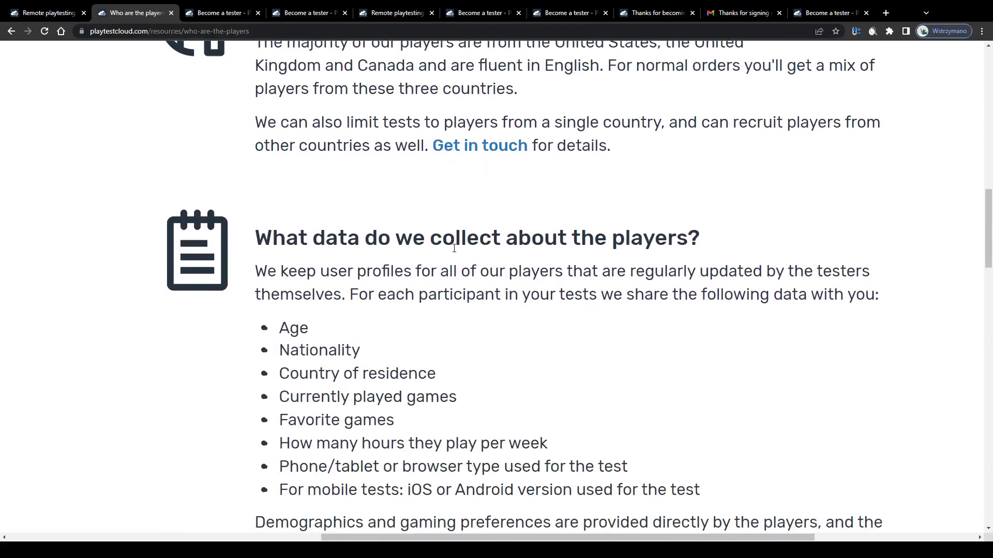
scroll("down", 3)
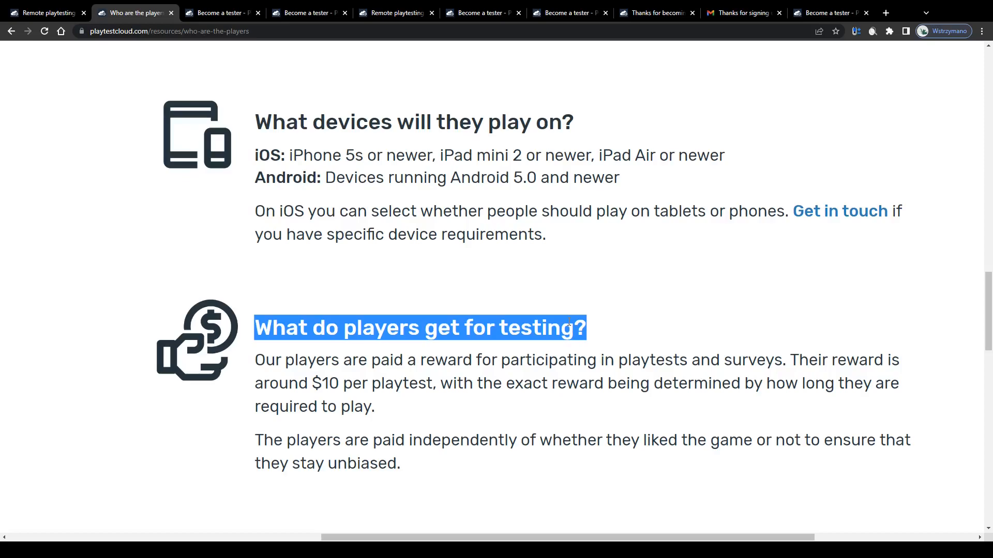
scroll("down", 3)
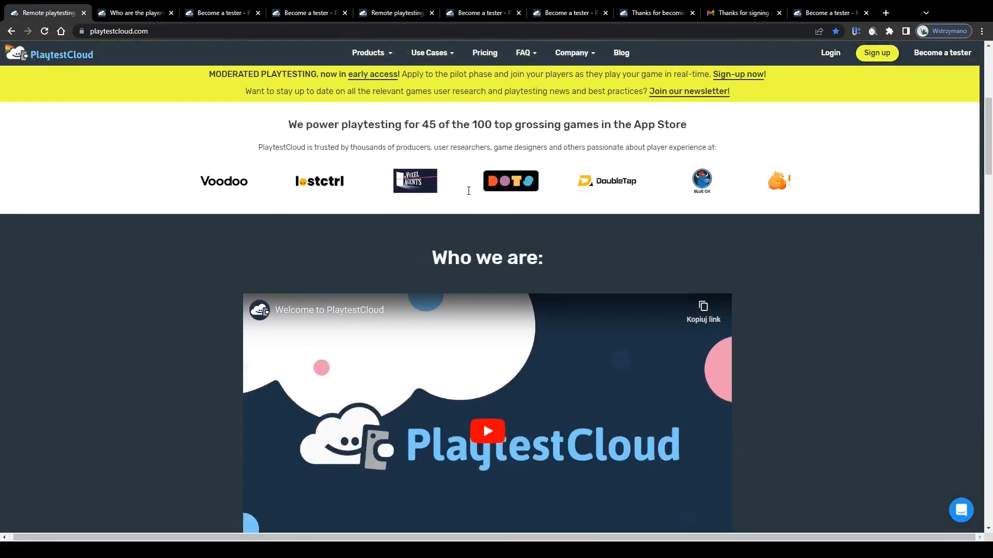
Revisit the tester signup page's Common Questions, then return to the 'Who Are The Players' page
left_click(218, 13)
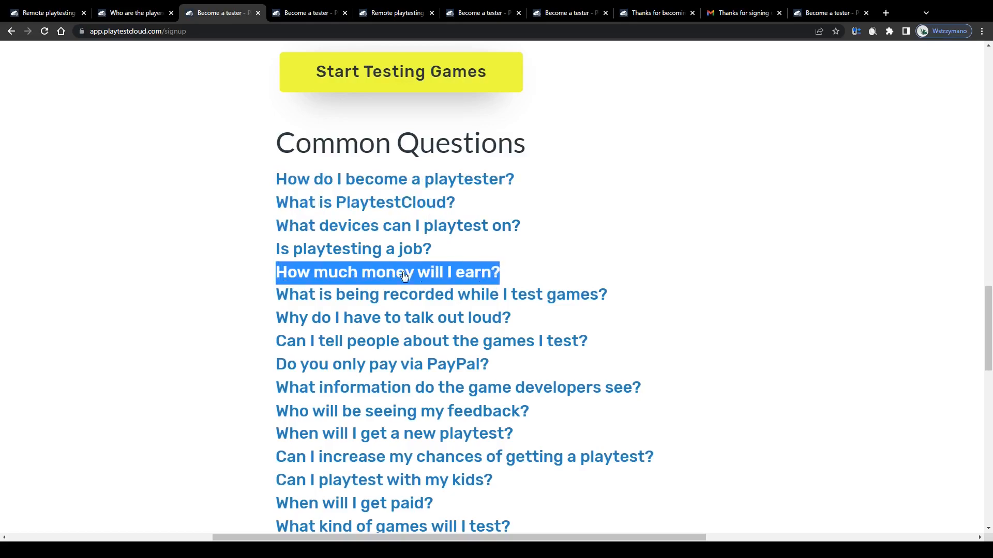
mouse_move(236, 277)
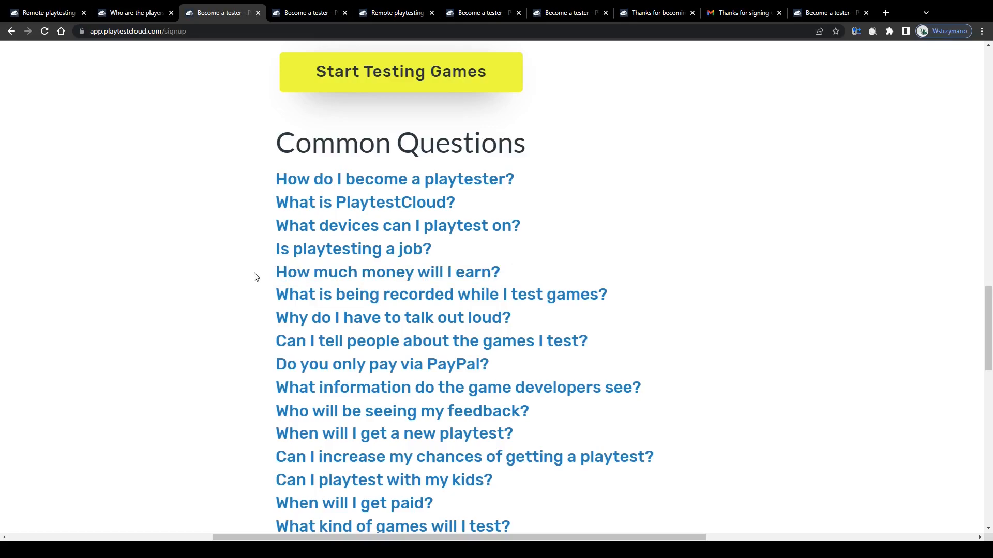
left_click(133, 13)
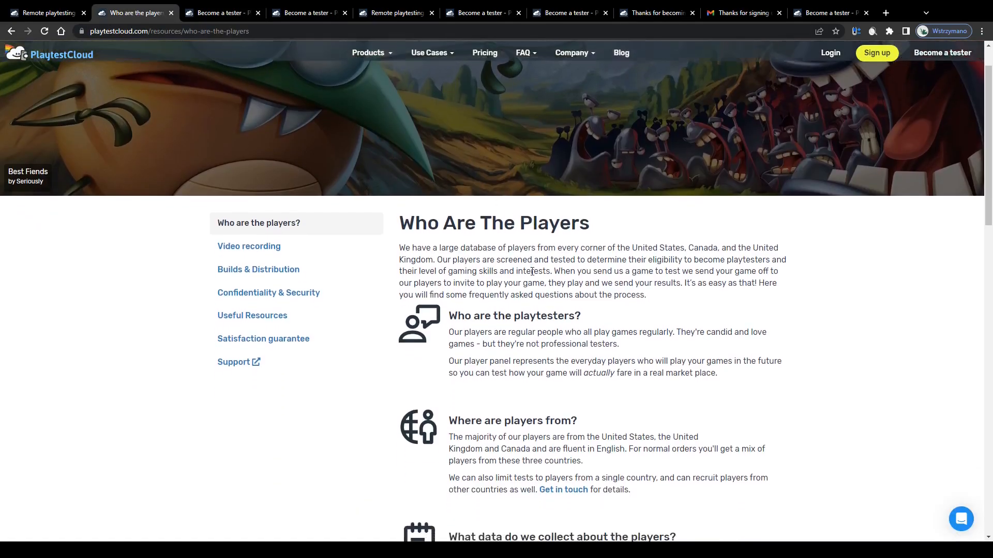
scroll("down", 3)
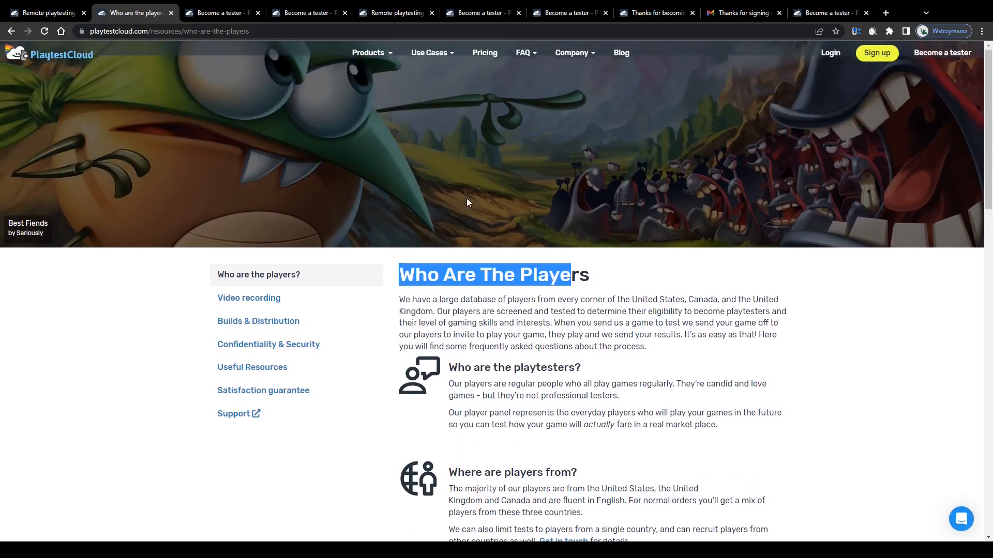
Switch to the PlaytestCloud home page and read down through the mobile platforms section
left_click(44, 12)
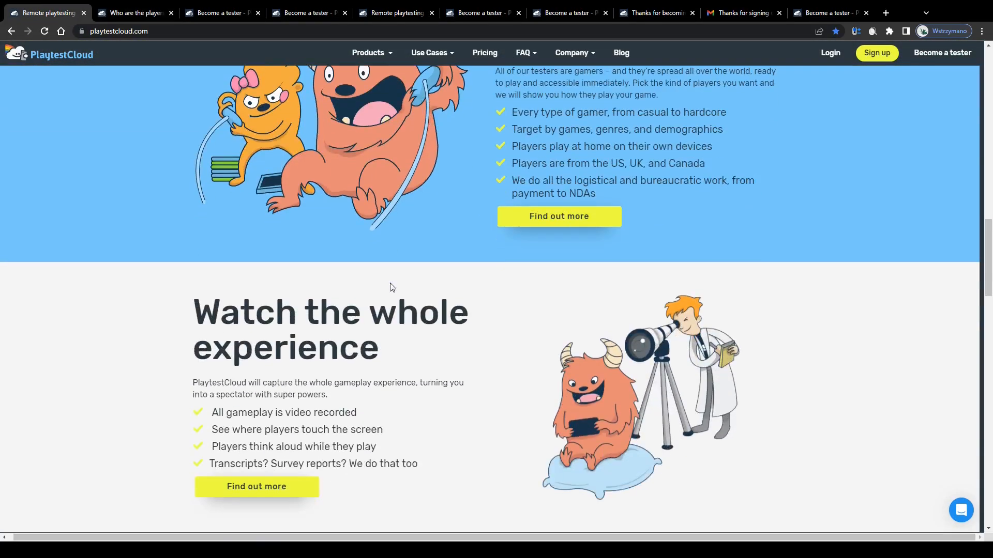
scroll("down", 3)
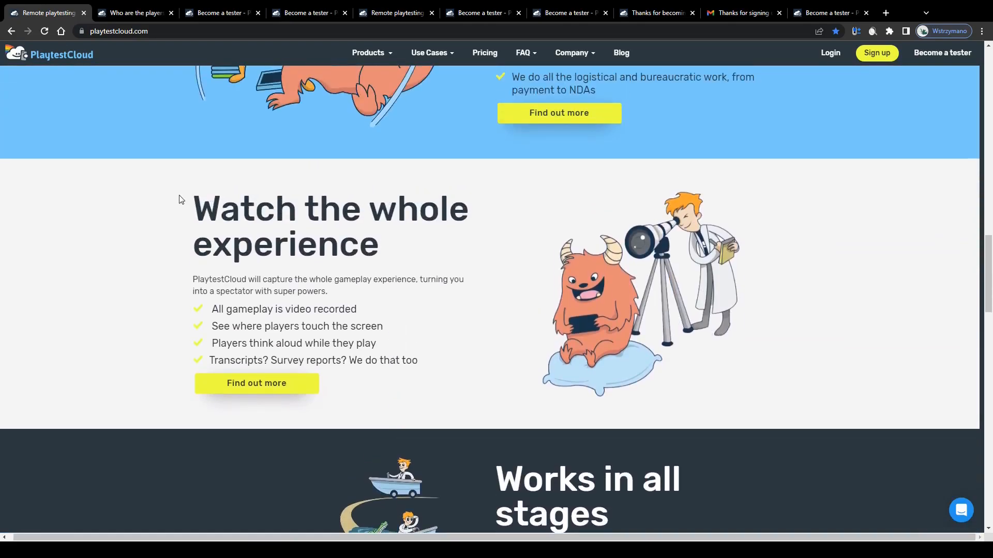
scroll("down", 3)
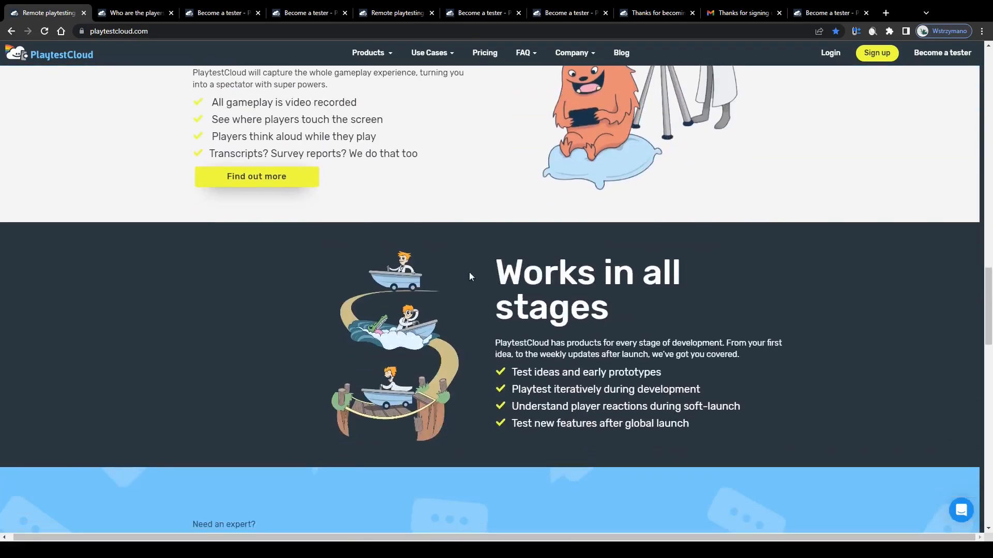
scroll("down", 3)
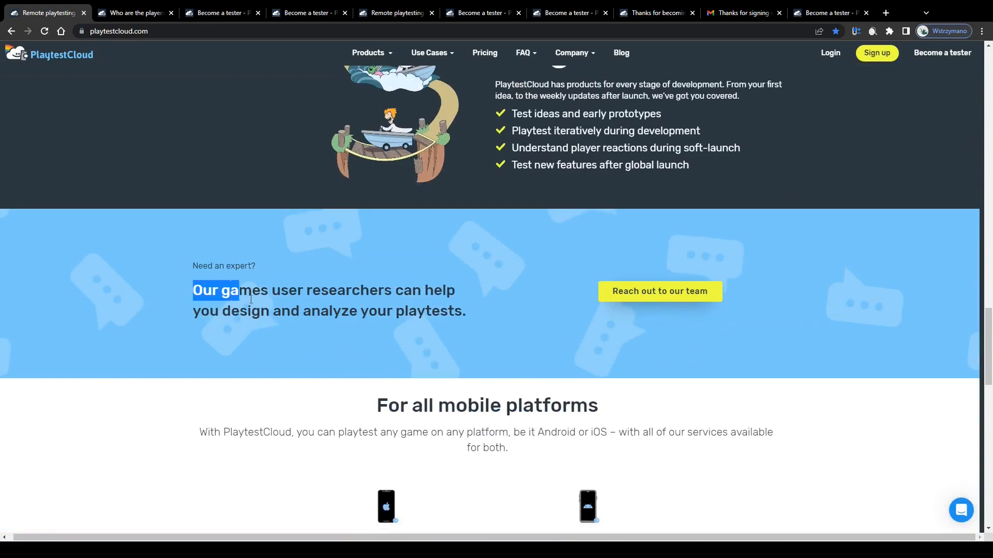
scroll("down", 3)
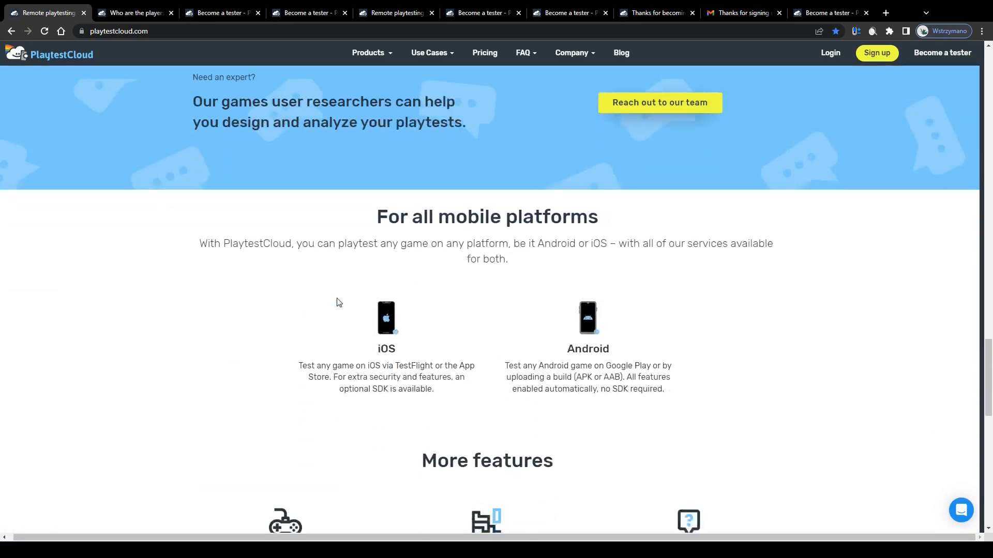
scroll("down", 3)
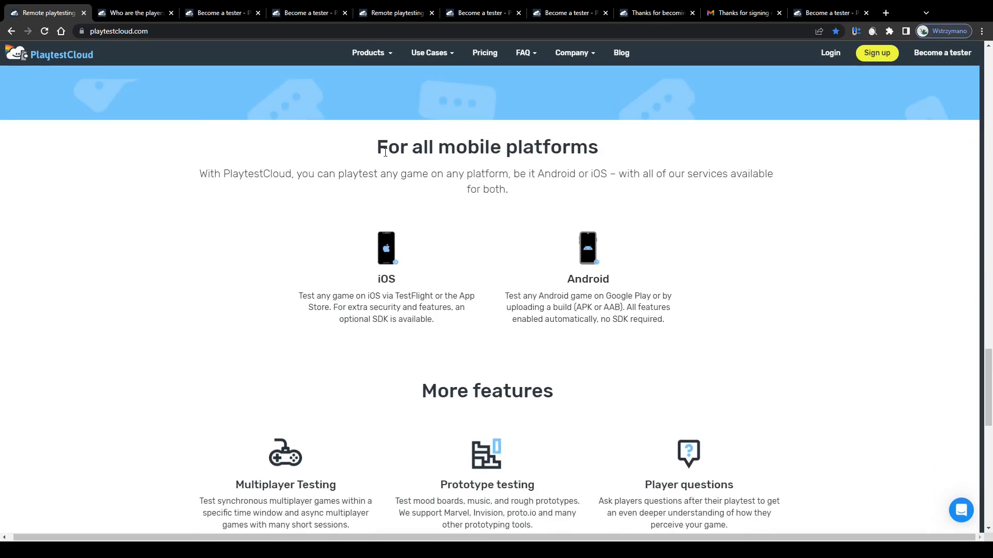
scroll("down", 3)
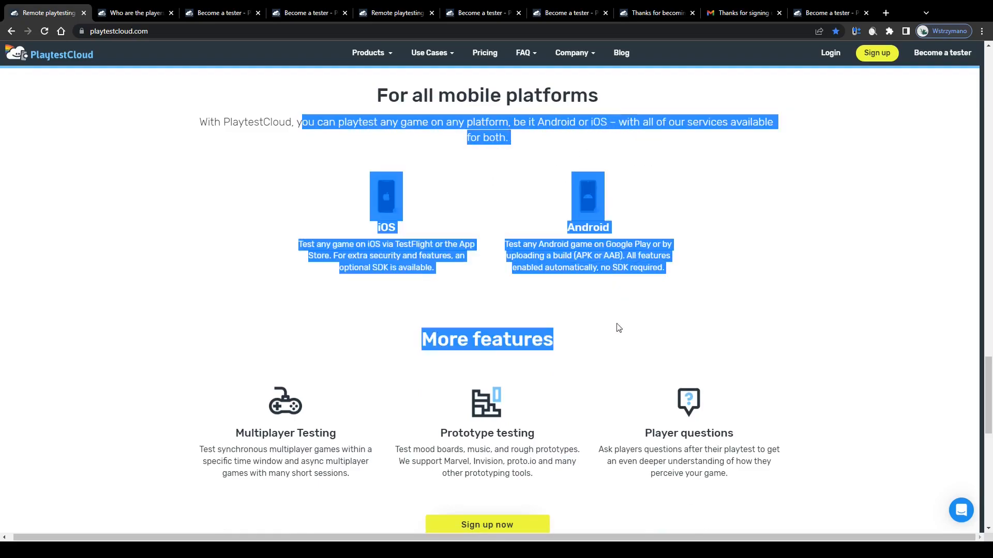
Review the 'Works in all stages' section and return to the signup page's Common Questions
scroll("up", 3)
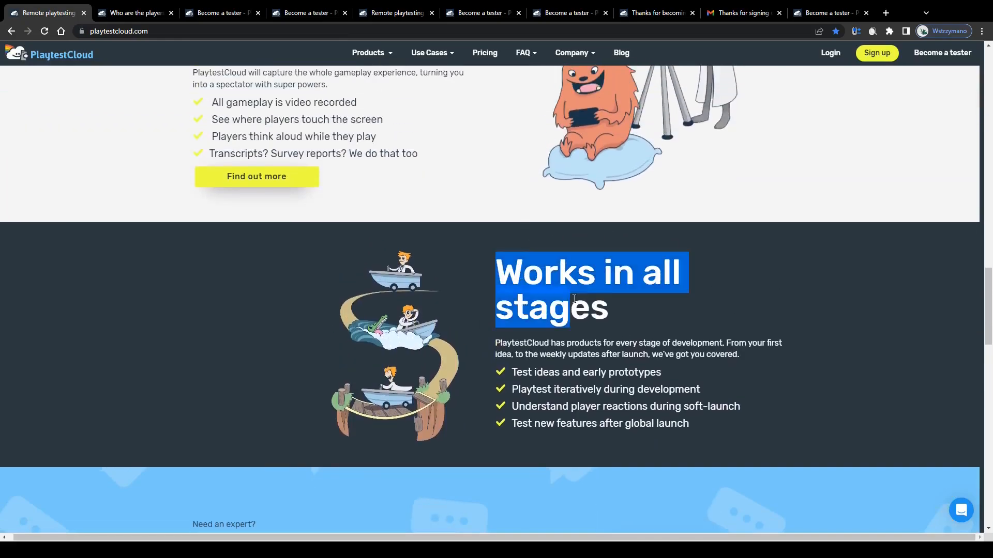
scroll("down", 3)
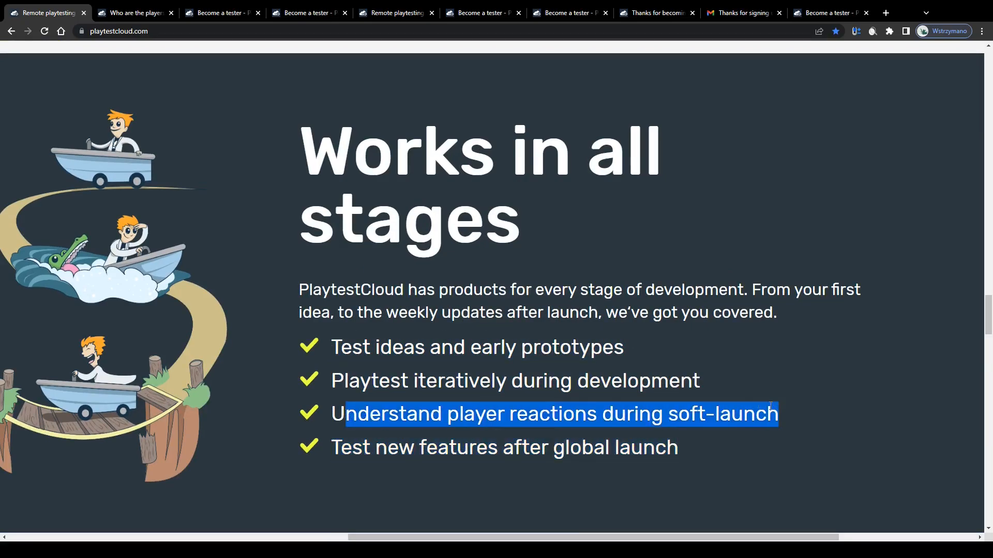
scroll("up", 3)
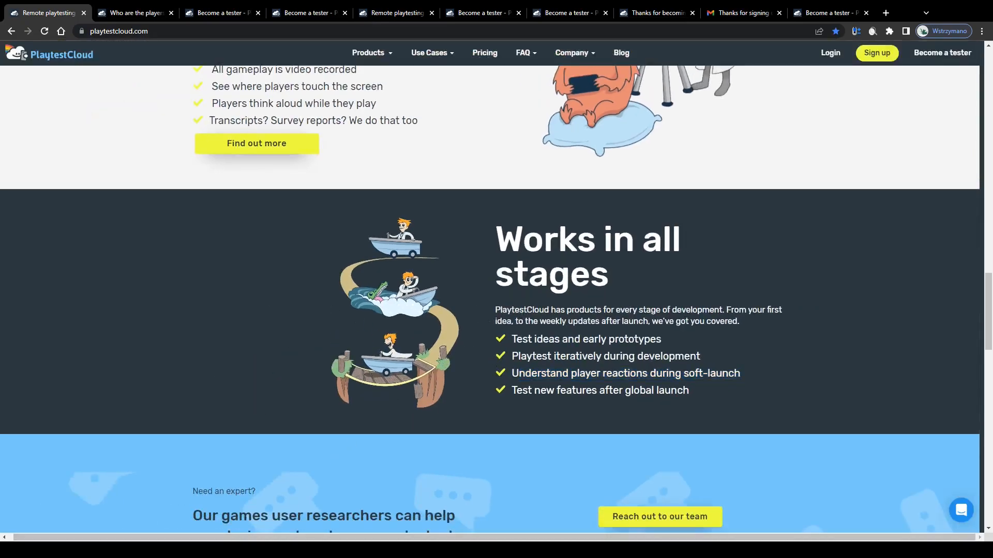
mouse_move(434, 233)
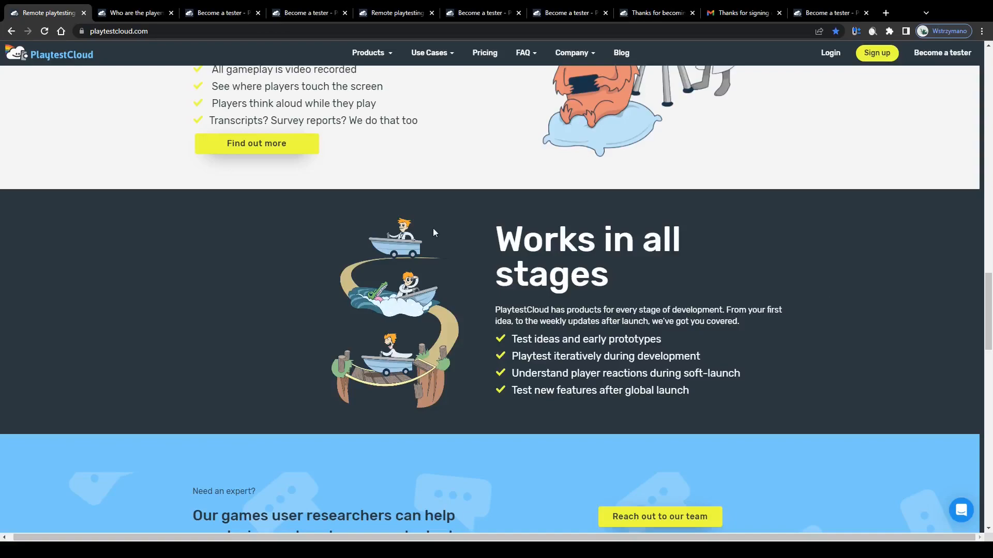
scroll("up", 3)
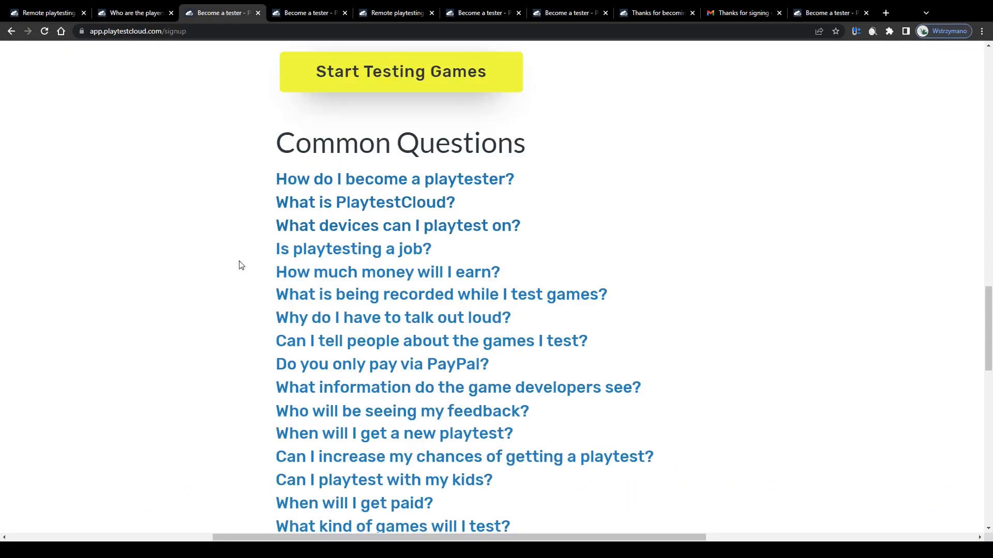
double_click(293, 272)
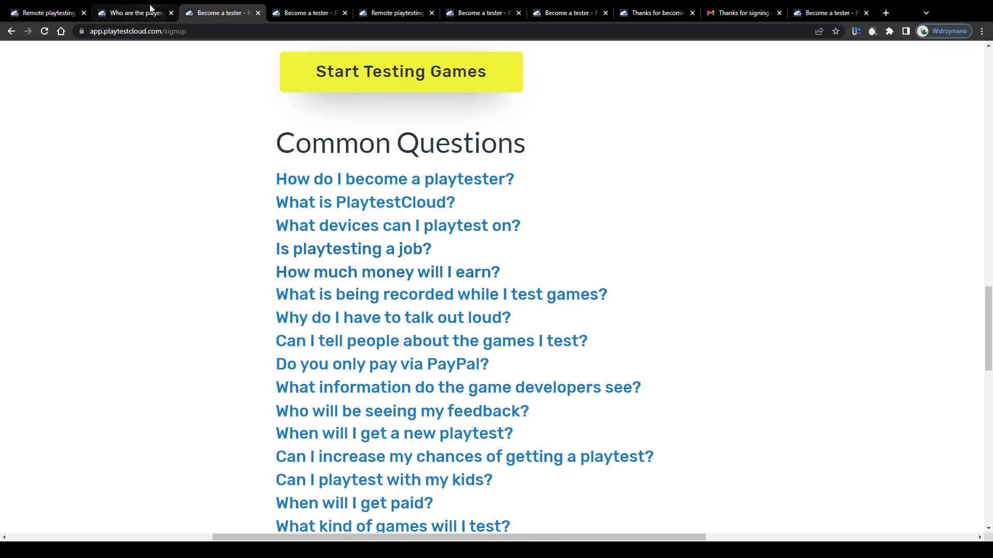
On the 'Who Are The Players' page, reveal the answer about how much testers earn and the unpaid qualification note
left_click(133, 13)
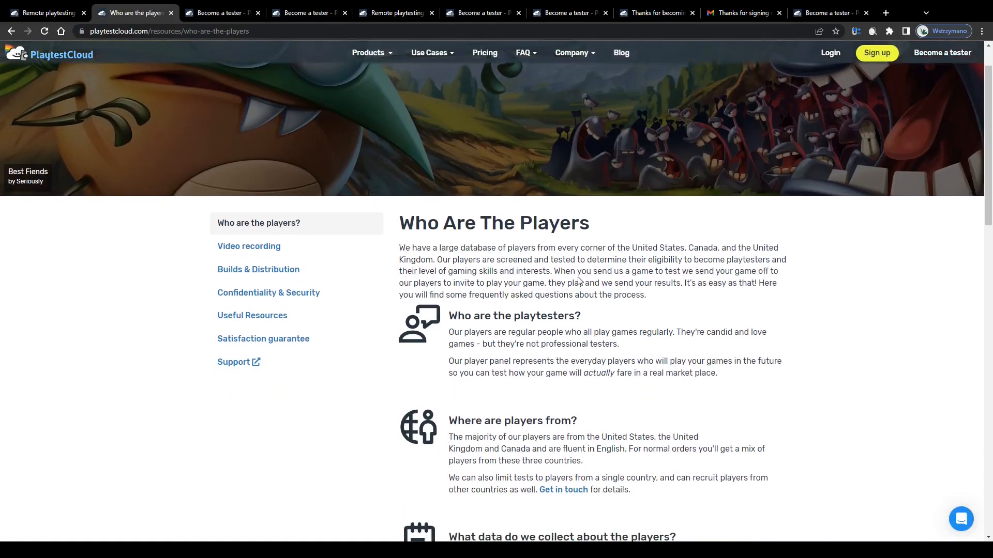
scroll("down", 3)
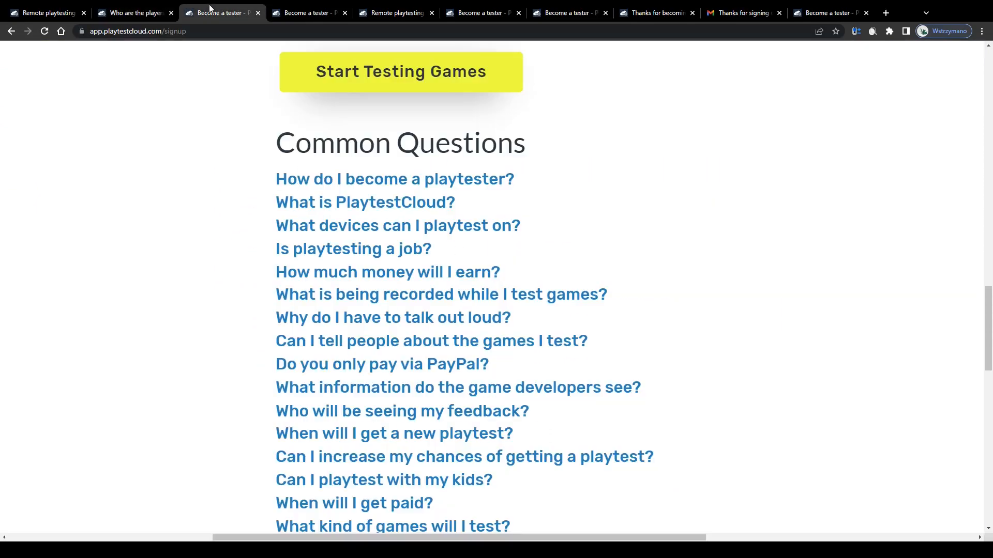
left_click(388, 272)
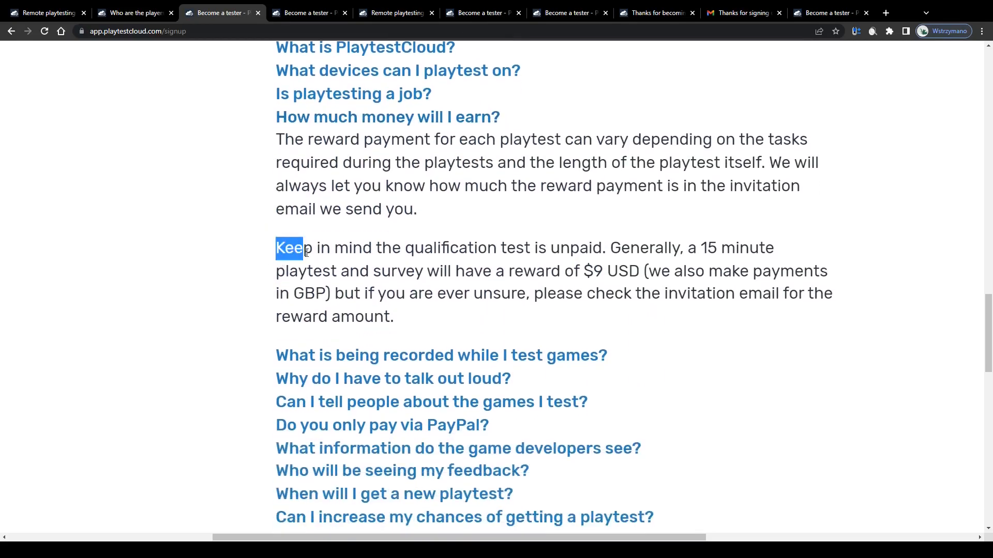
left_click_drag(289, 247, 645, 271)
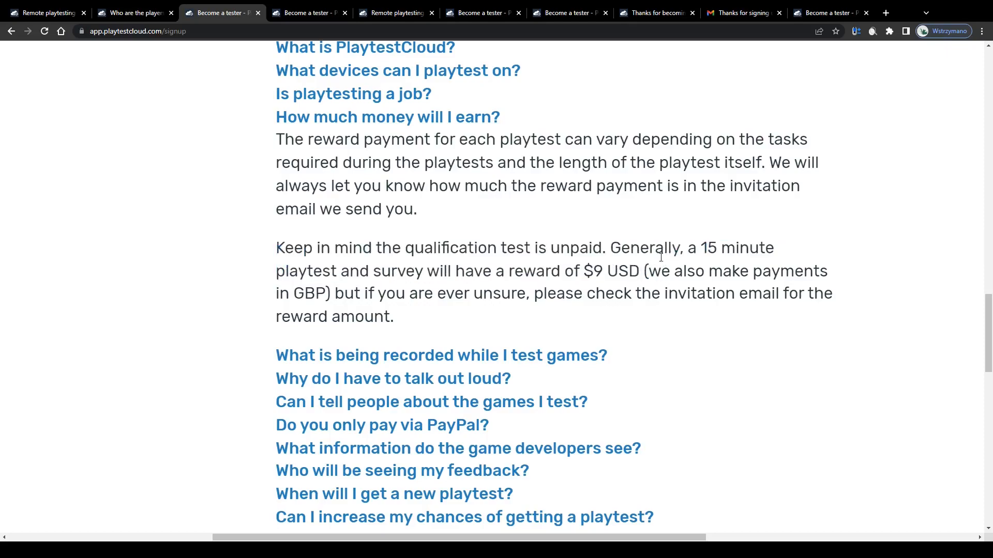
Highlight the statements that the reward is around $10 per playtest and depends on play length
left_click(134, 12)
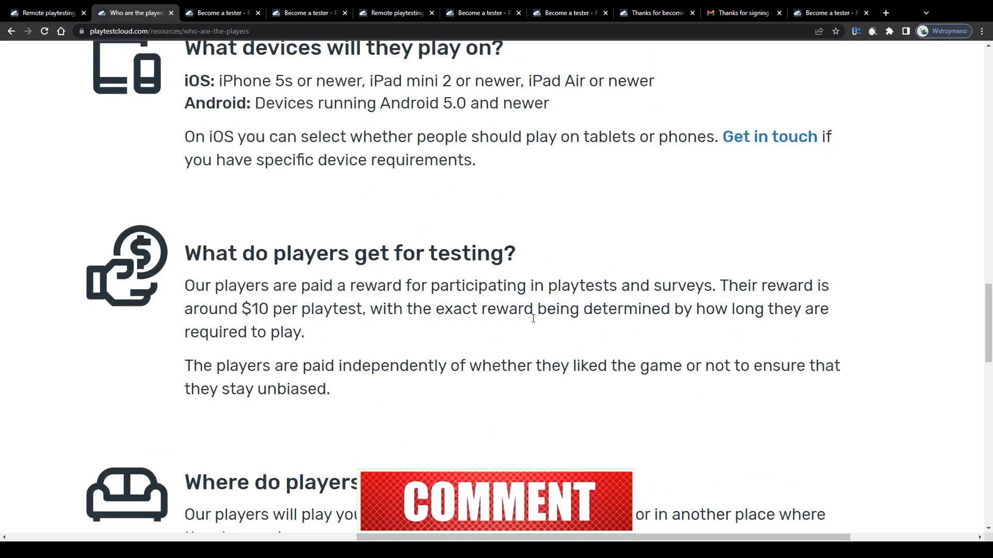
left_click_drag(720, 286, 303, 332)
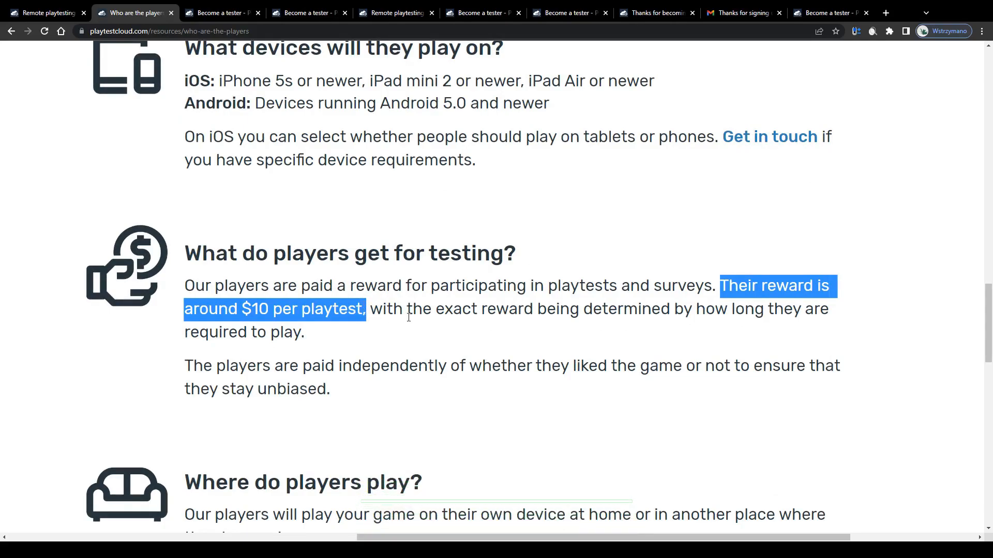
left_click(434, 319)
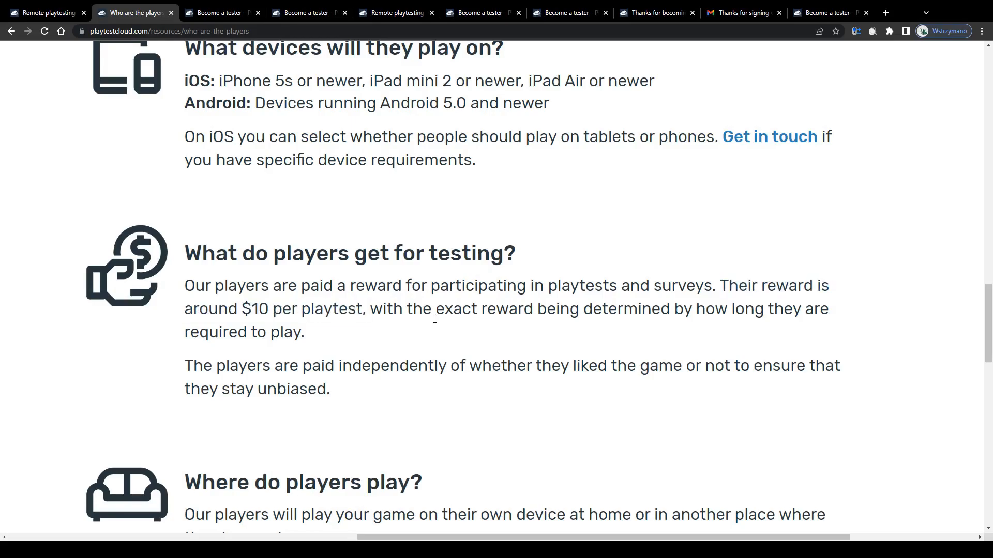
left_click_drag(370, 309, 800, 309)
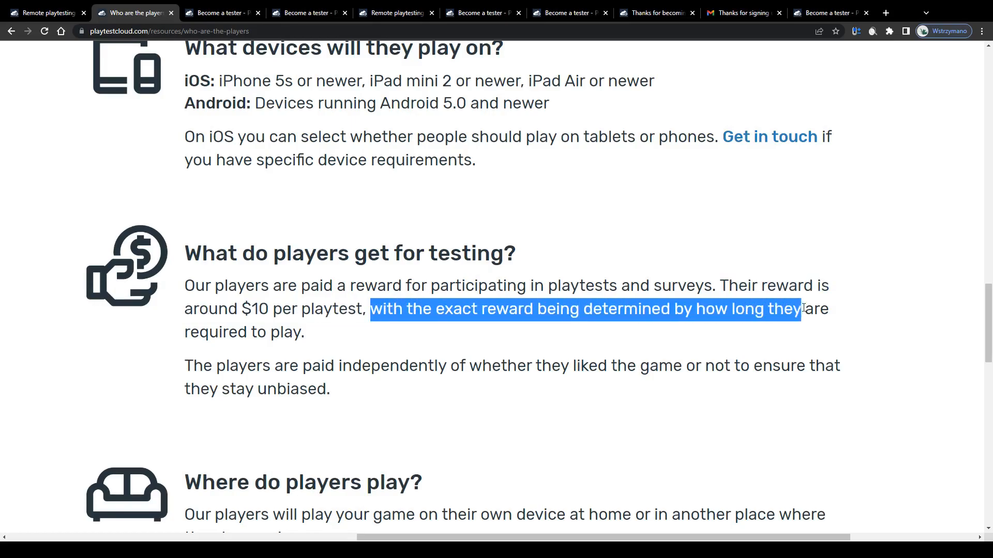
left_click_drag(792, 309, 304, 332)
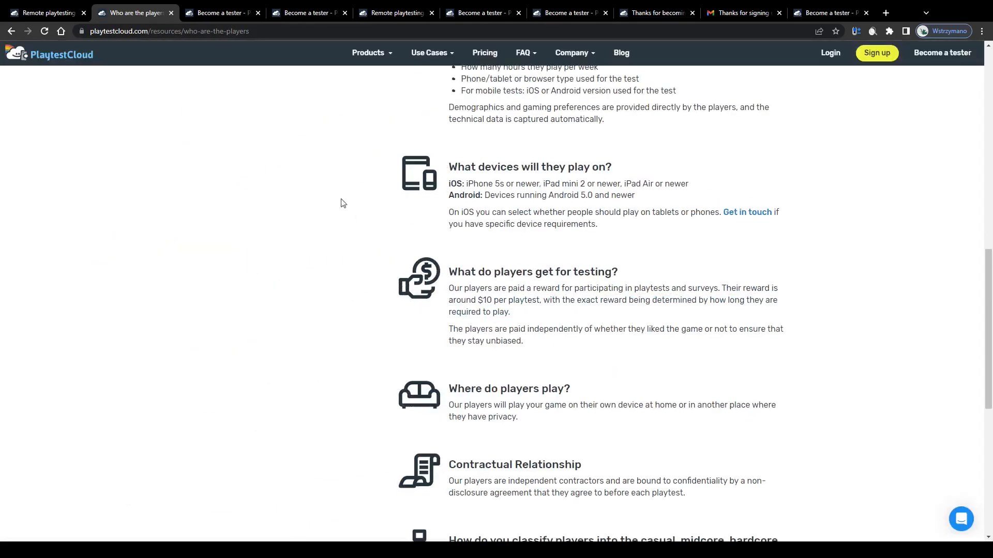
Back on the signup page, highlight the earnings answer stating $9 USD per 15-minute playtest and that payment can vary
left_click(221, 13)
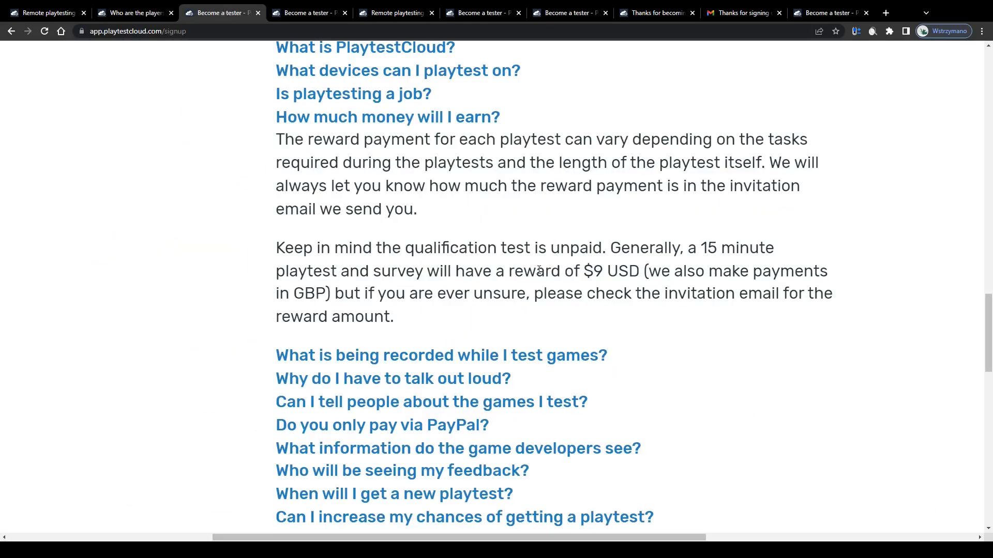
scroll("up", 3)
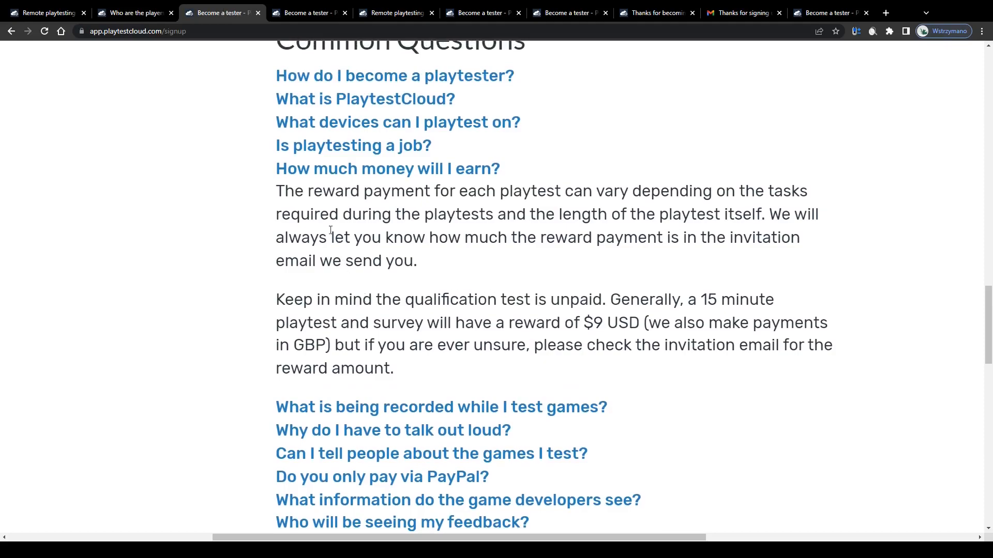
left_click_drag(276, 191, 754, 190)
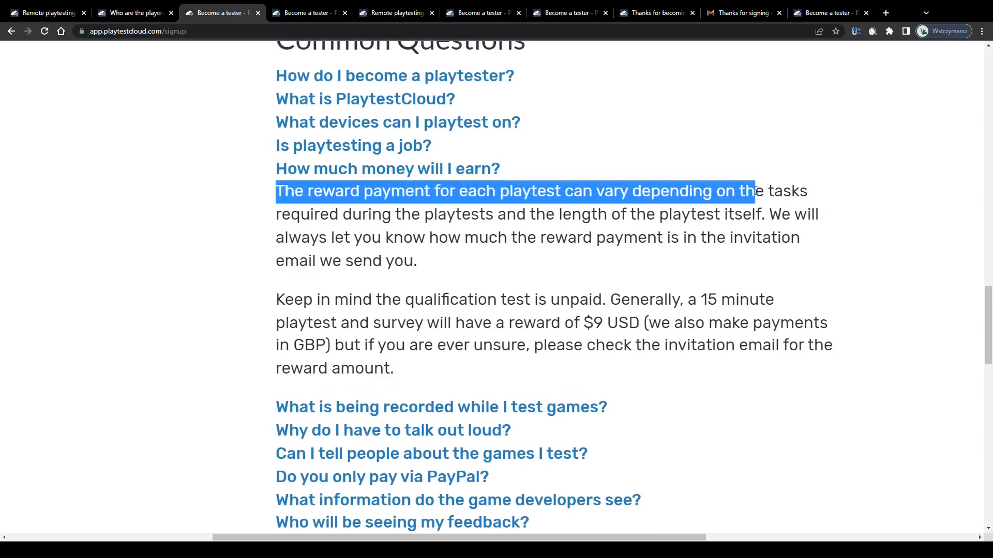
left_click_drag(754, 190, 791, 215)
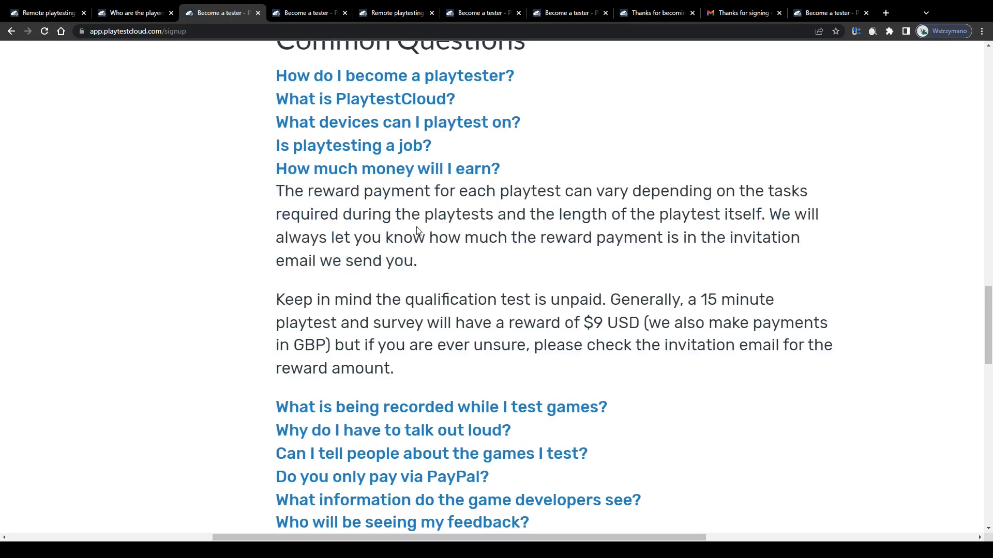
left_click_drag(275, 191, 546, 215)
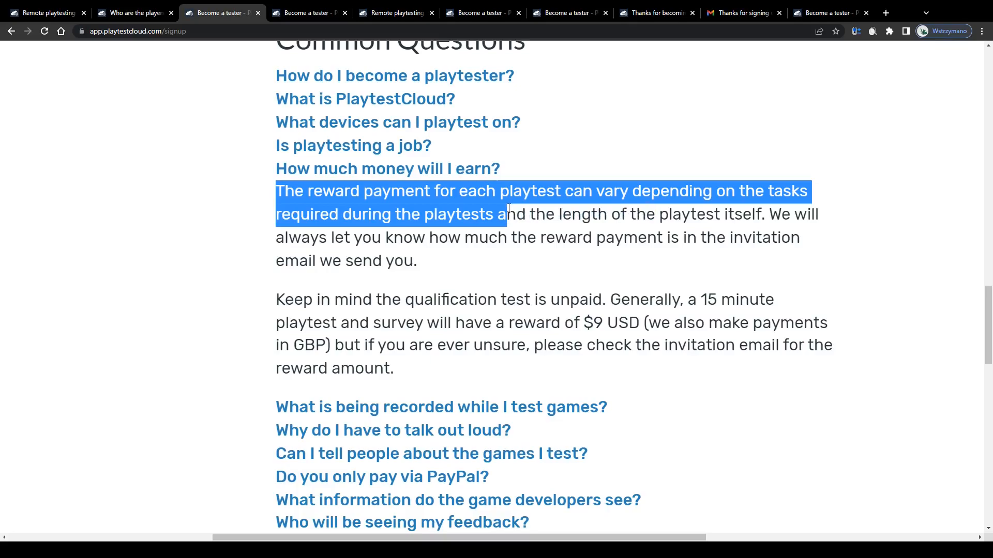
left_click_drag(503, 214, 763, 214)
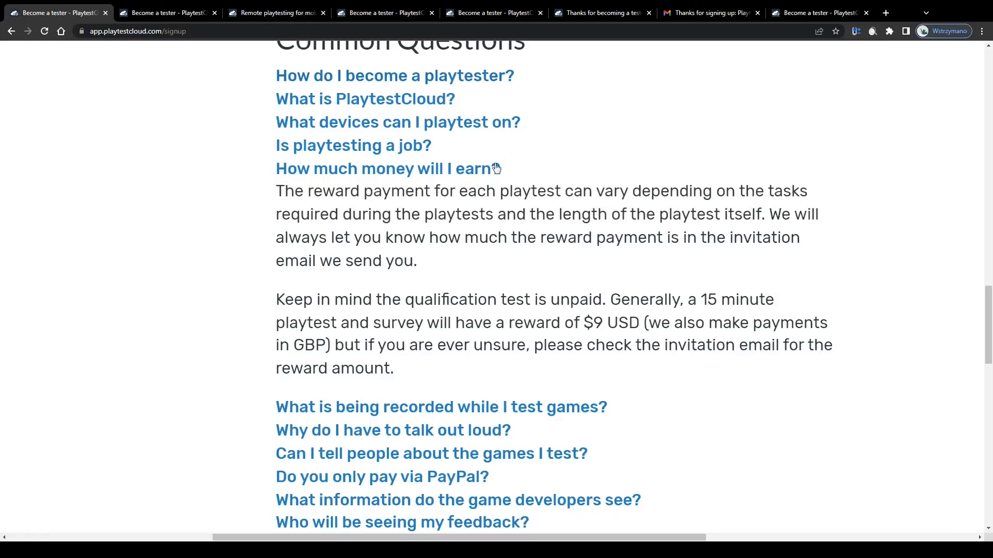
scroll("up", 3)
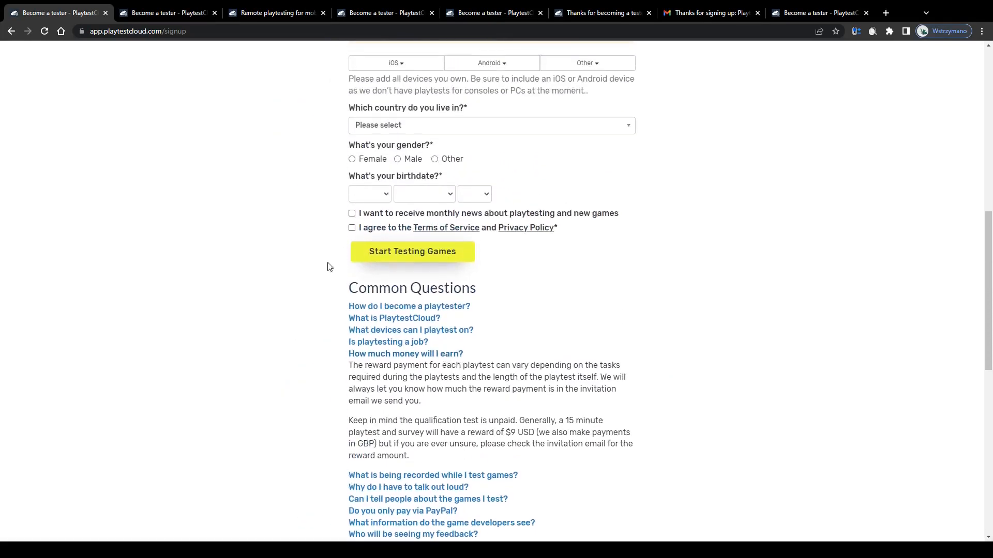
double_click(408, 306)
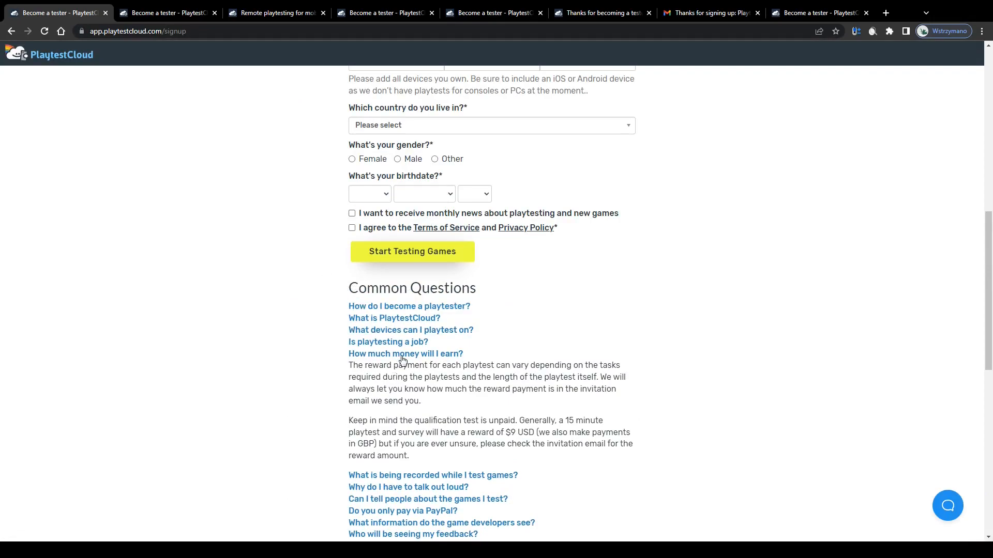
scroll("up", 3)
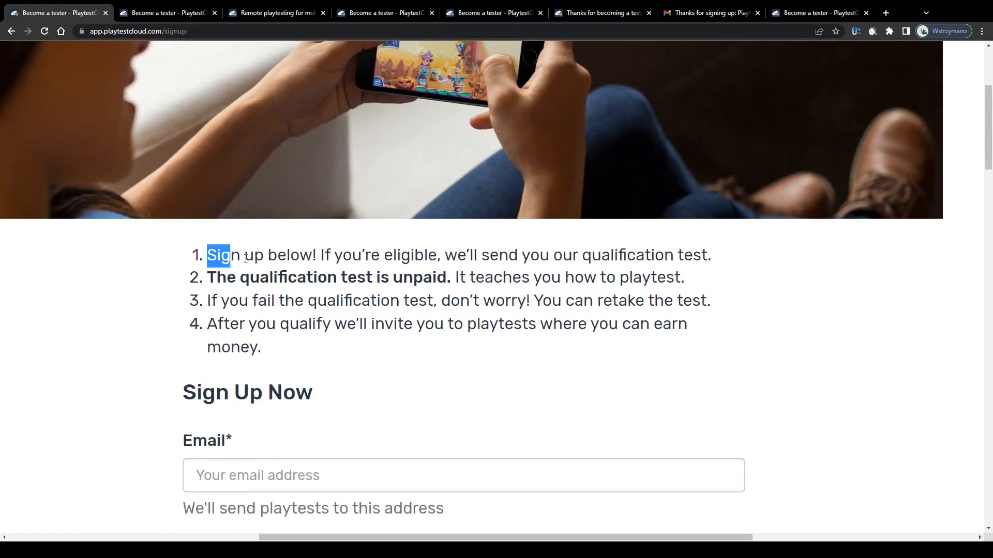
left_click_drag(207, 255, 311, 277)
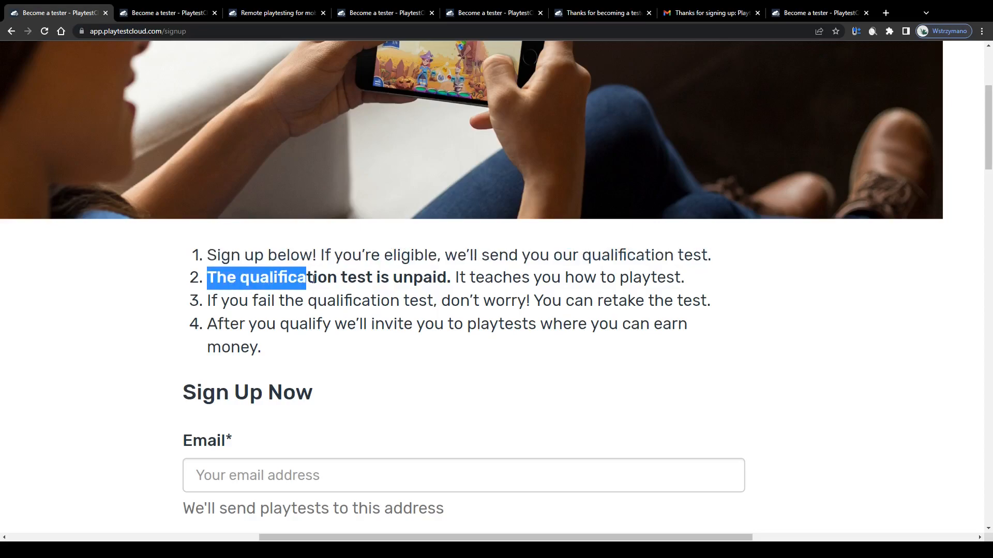
left_click_drag(304, 278, 447, 278)
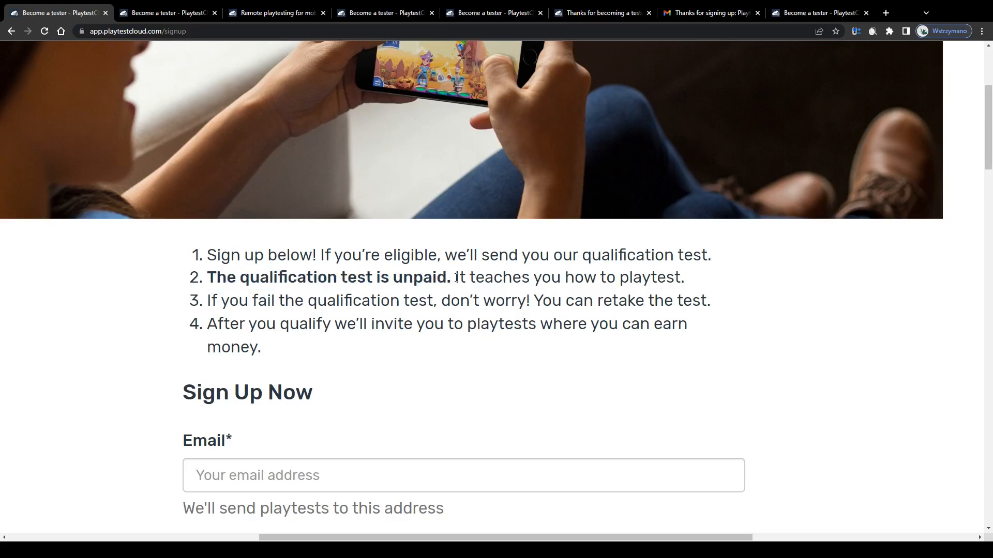
double_click(440, 278)
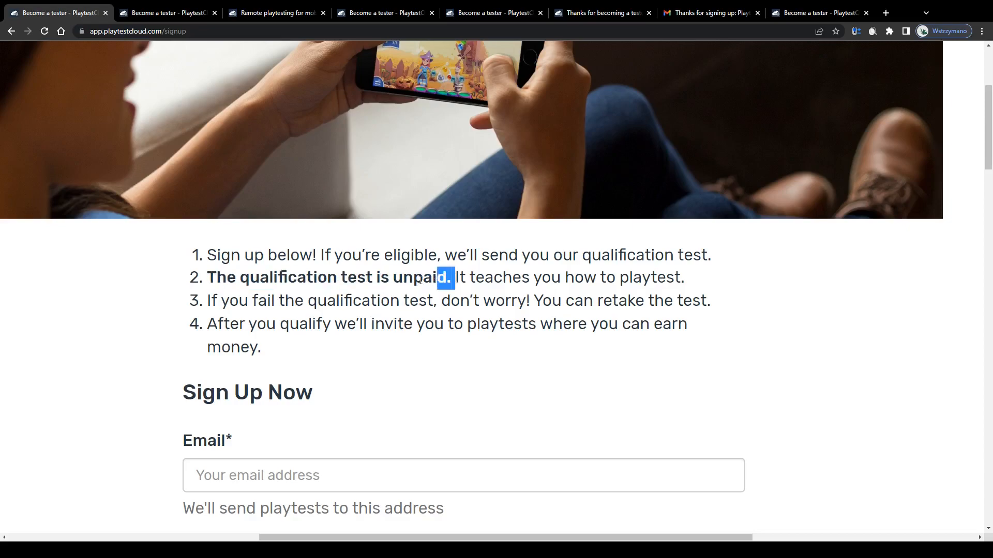
left_click_drag(444, 277, 686, 277)
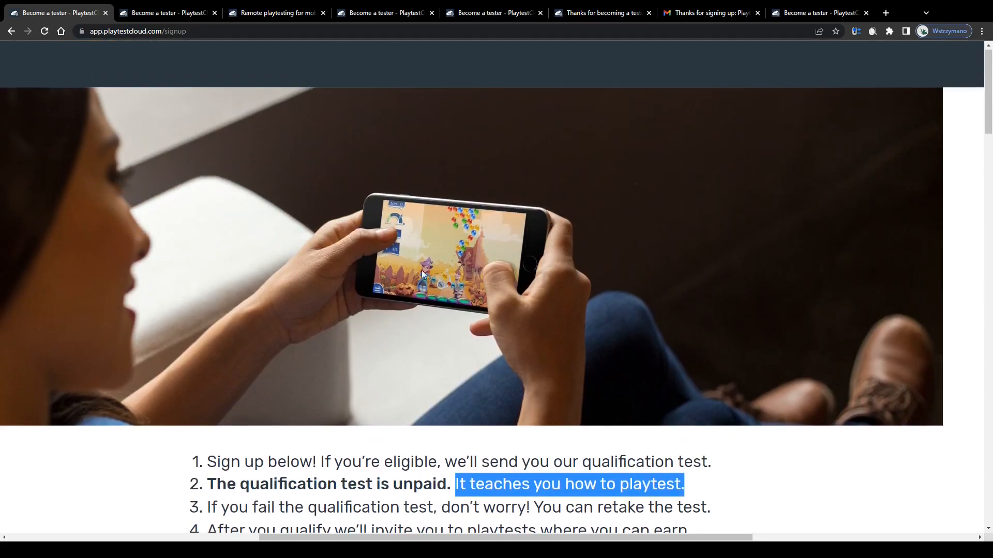
mouse_move(549, 289)
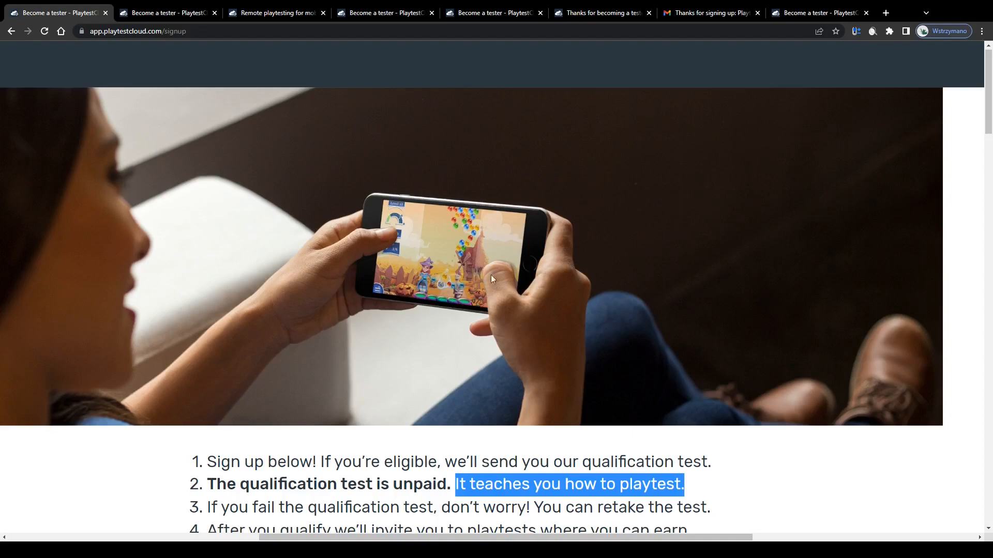
mouse_move(501, 300)
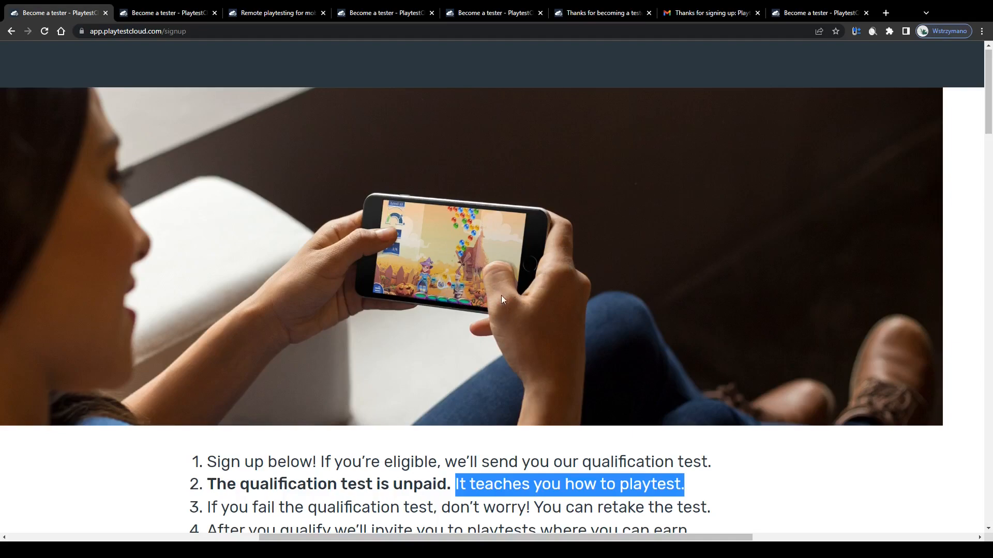
scroll("down", 3)
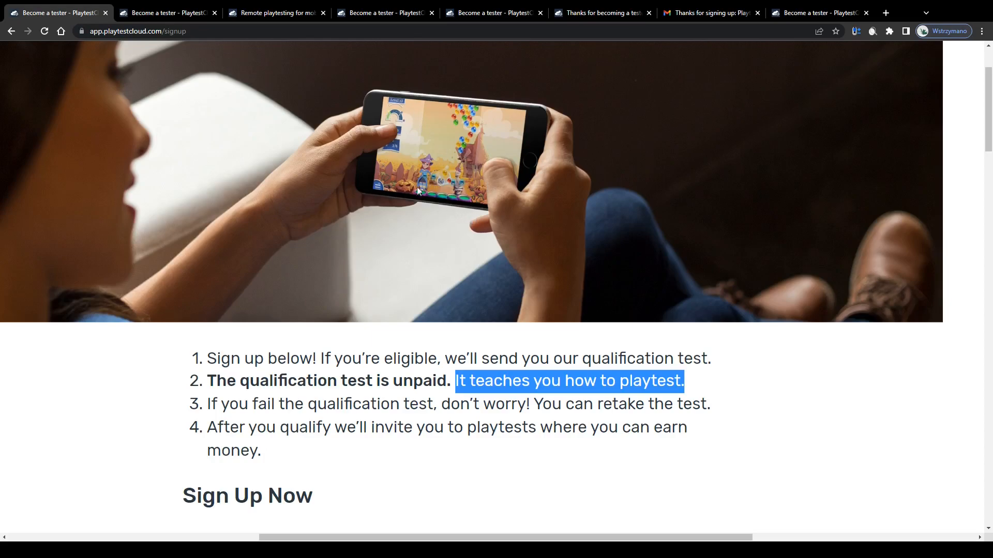
mouse_move(504, 158)
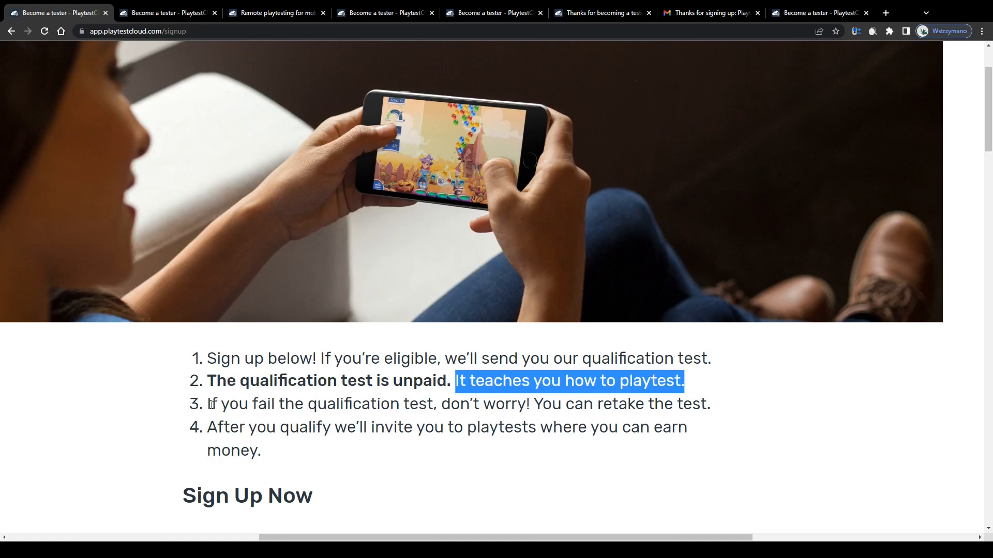
scroll("down", 3)
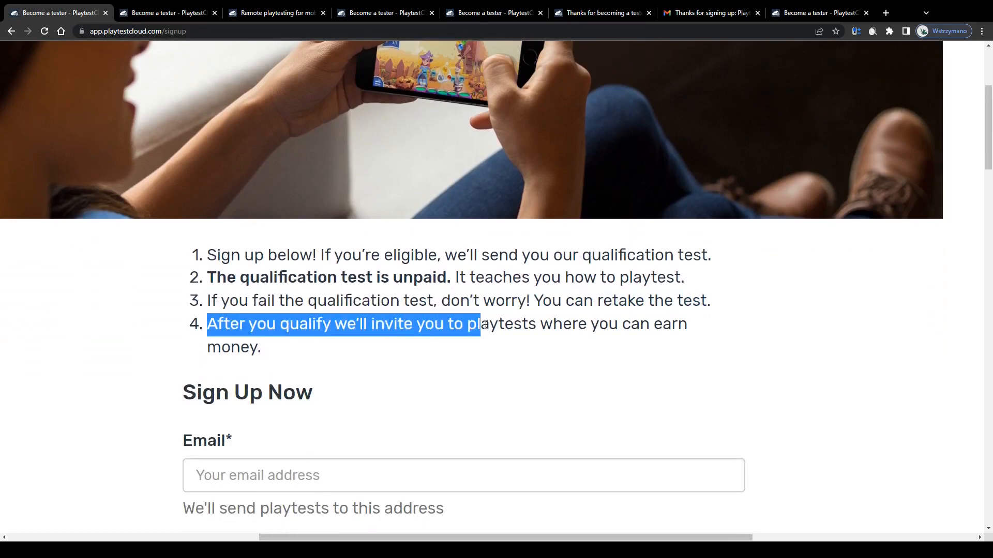
left_click_drag(479, 324, 260, 347)
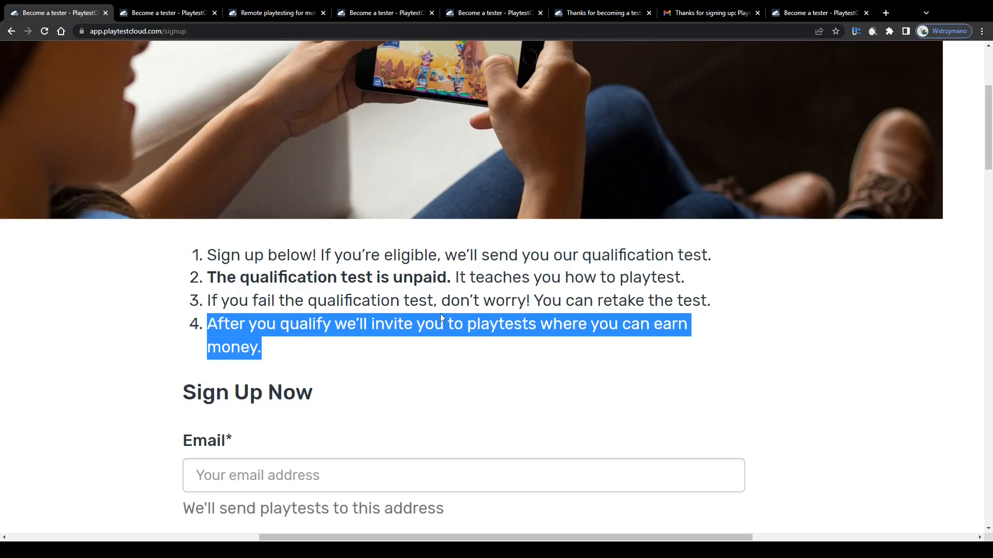
scroll("down", 3)
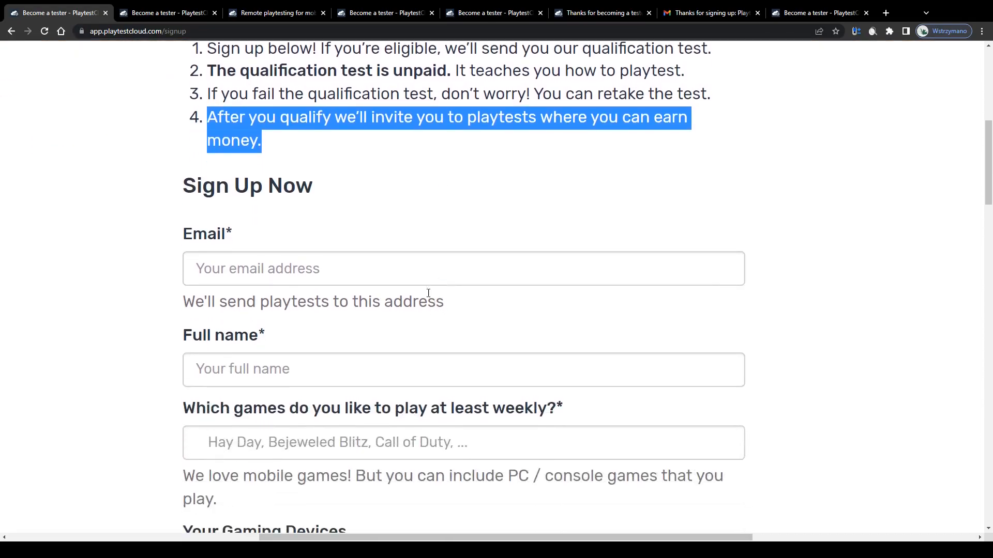
mouse_move(397, 268)
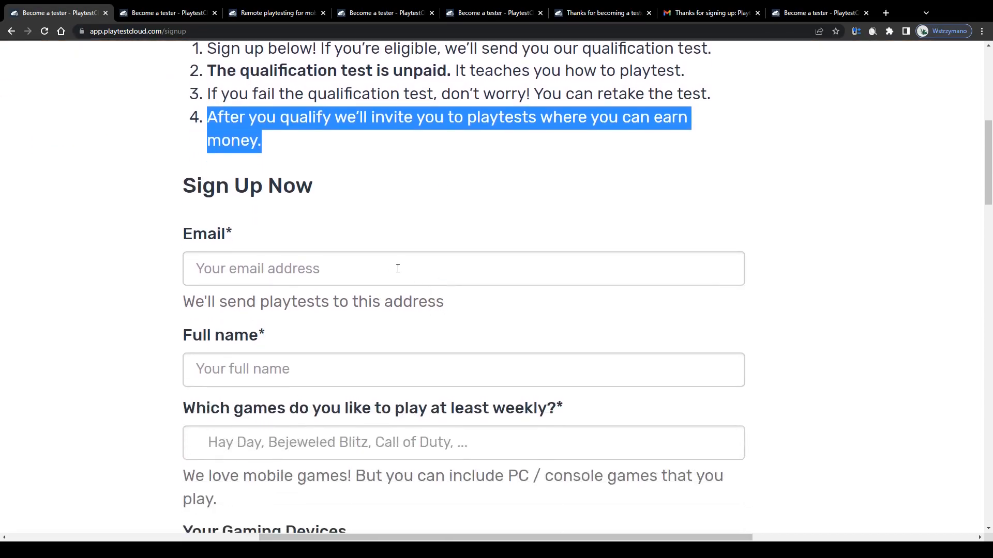
left_click(311, 203)
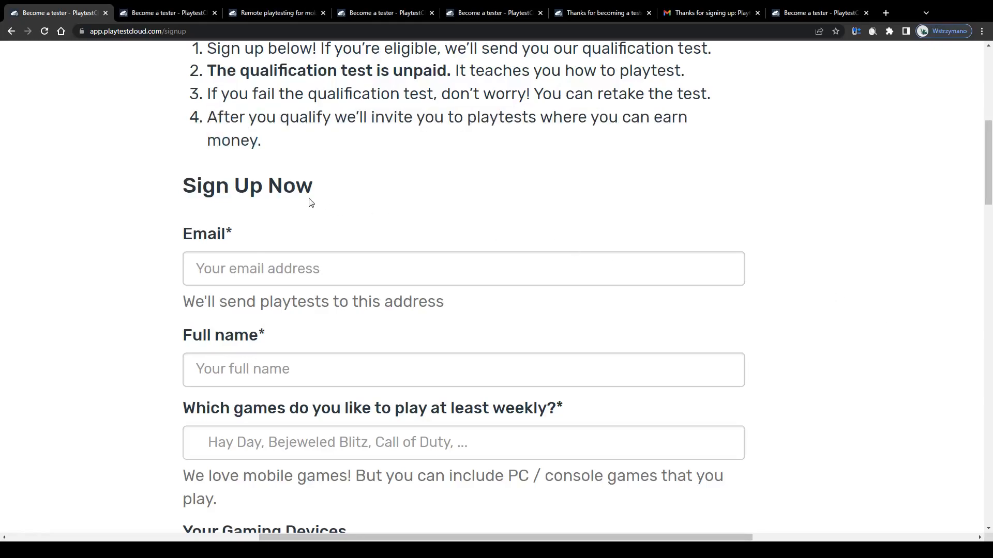
Enter The Elder Scrolls Online and Call of Duty as weekly games, then move on to the Your Gaming Devices section
scroll("down", 3)
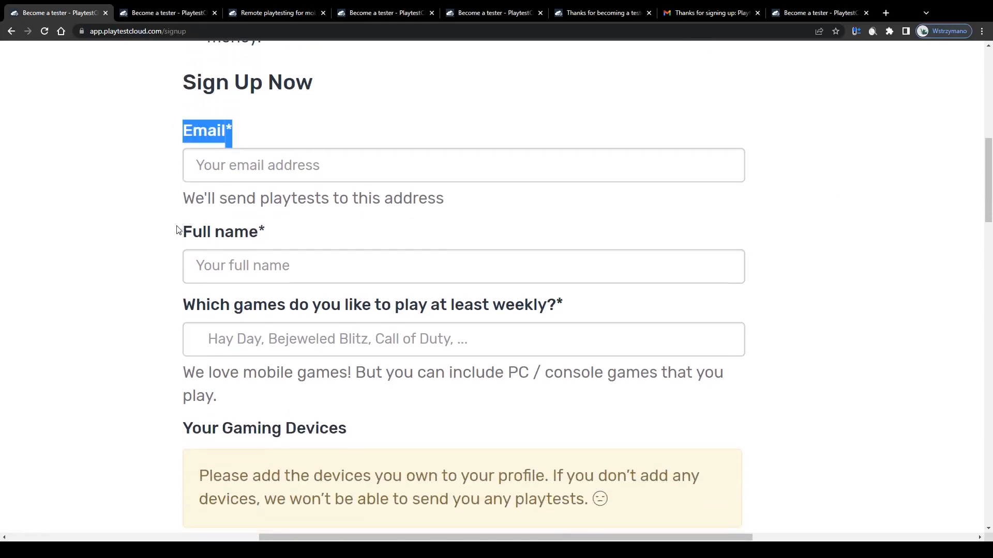
scroll("down", 3)
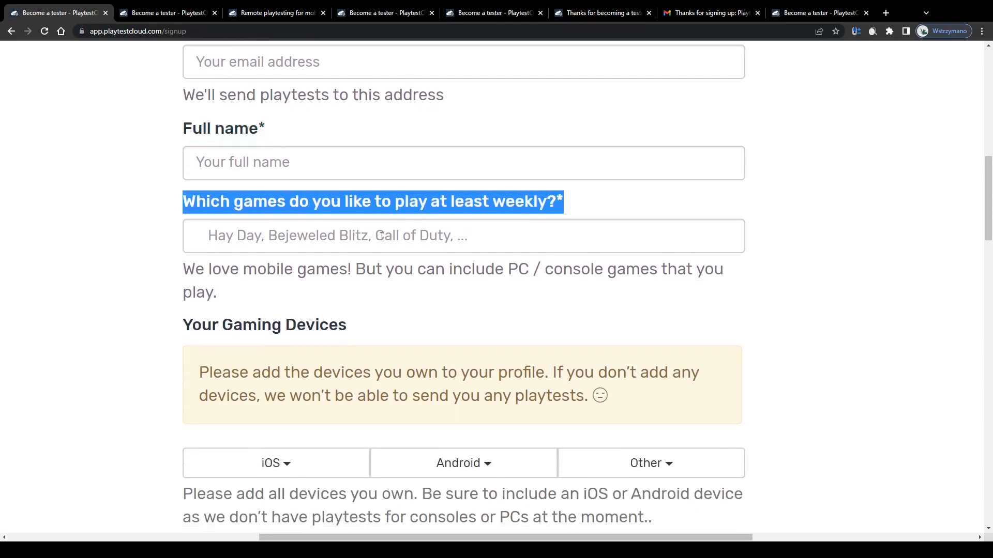
type("The Elder Scrol")
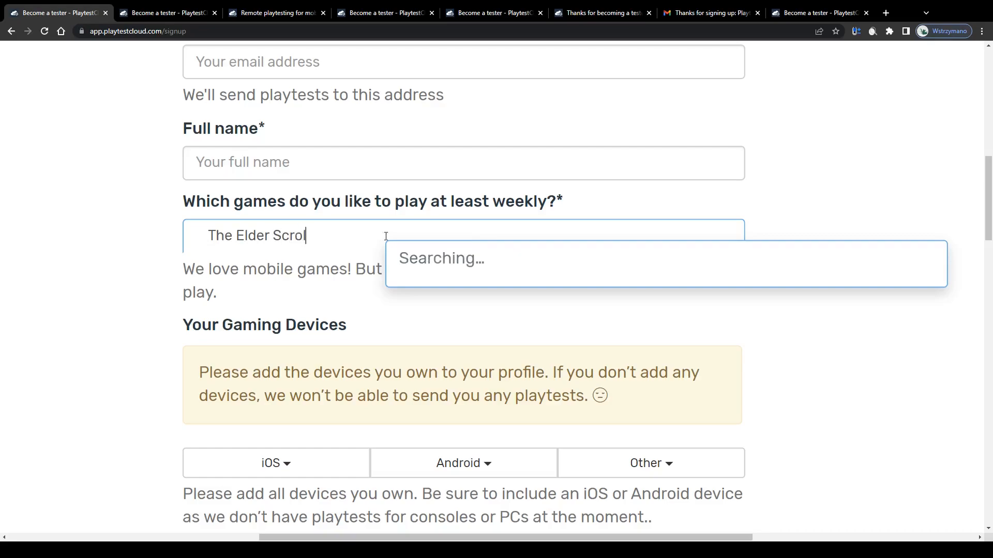
type("s")
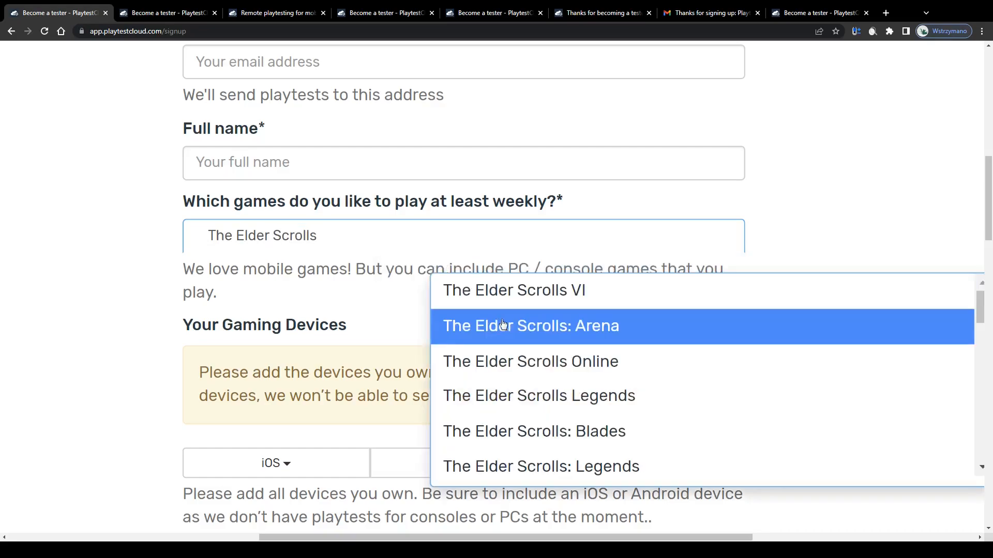
type("Call of")
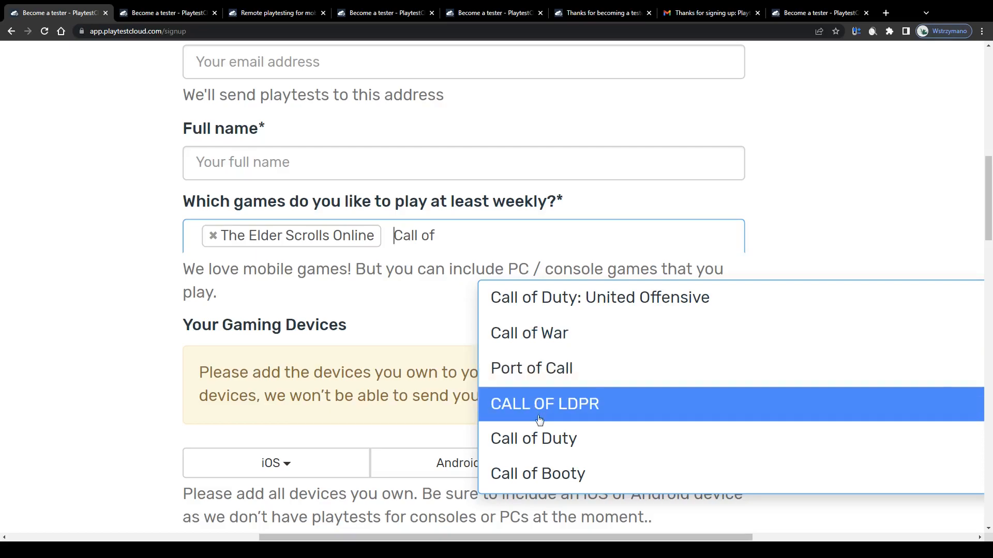
left_click(534, 439)
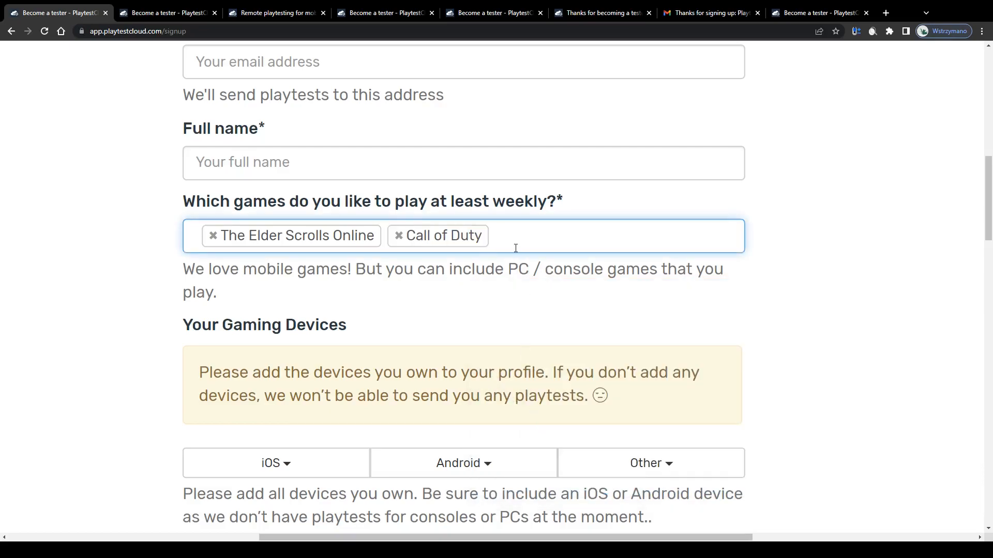
type("Roblo")
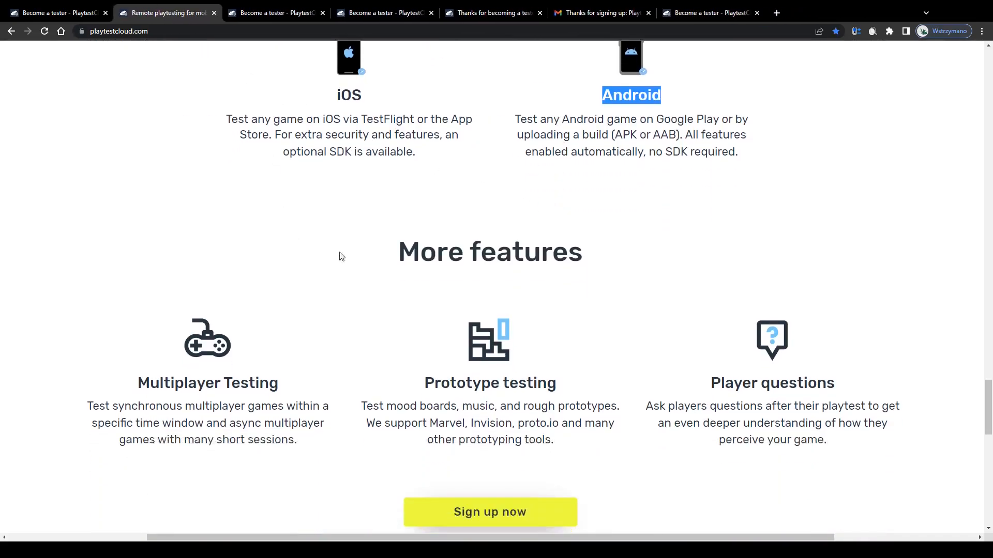
scroll("down", 3)
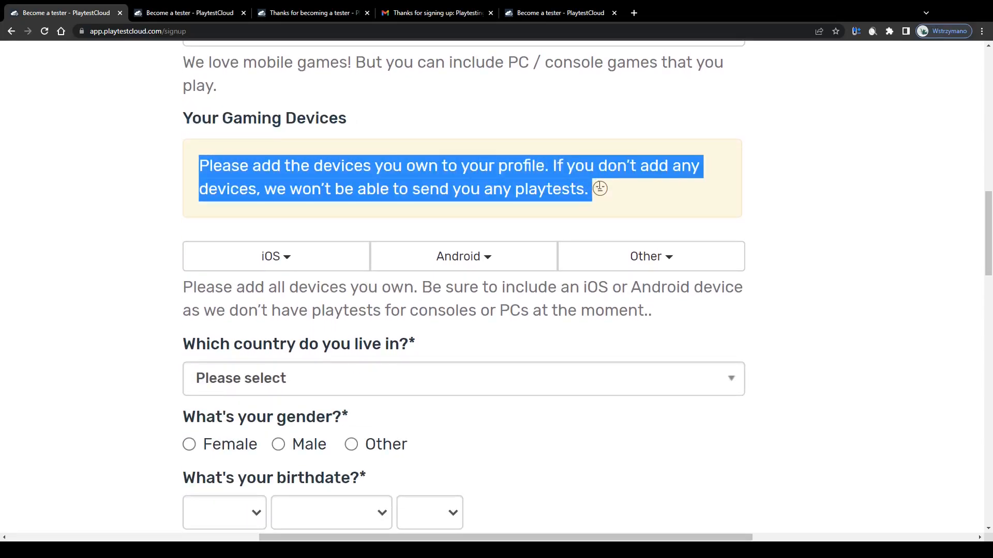
left_click(275, 257)
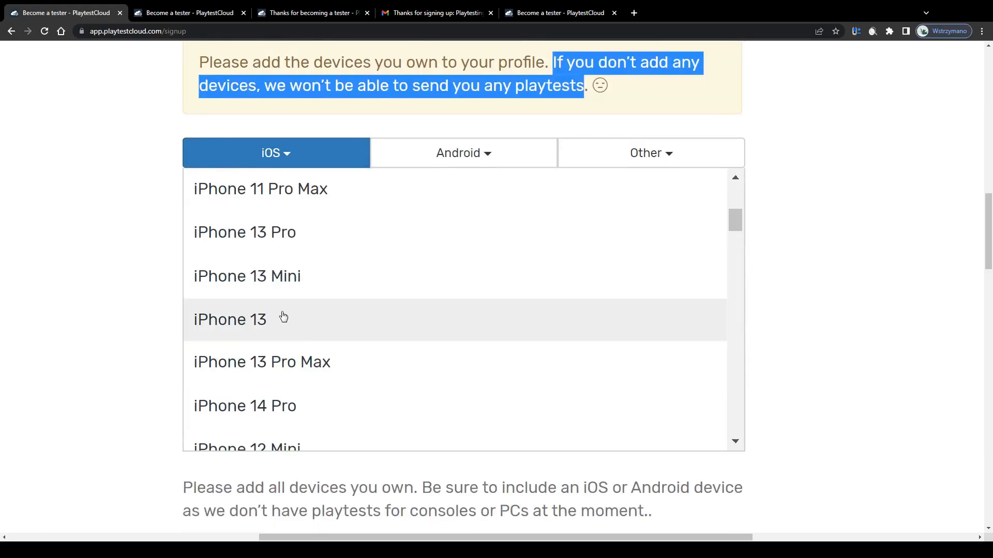
left_click(230, 319)
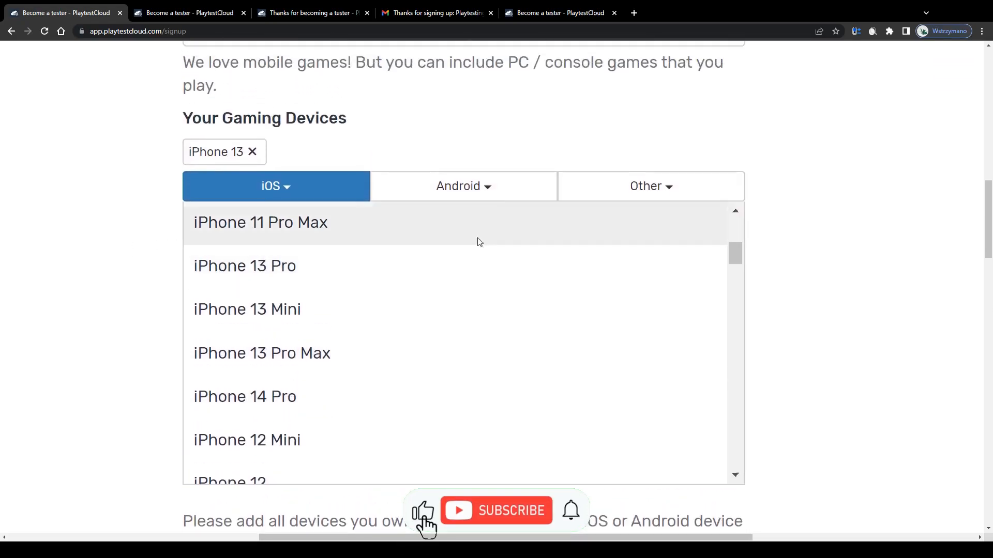
left_click(649, 185)
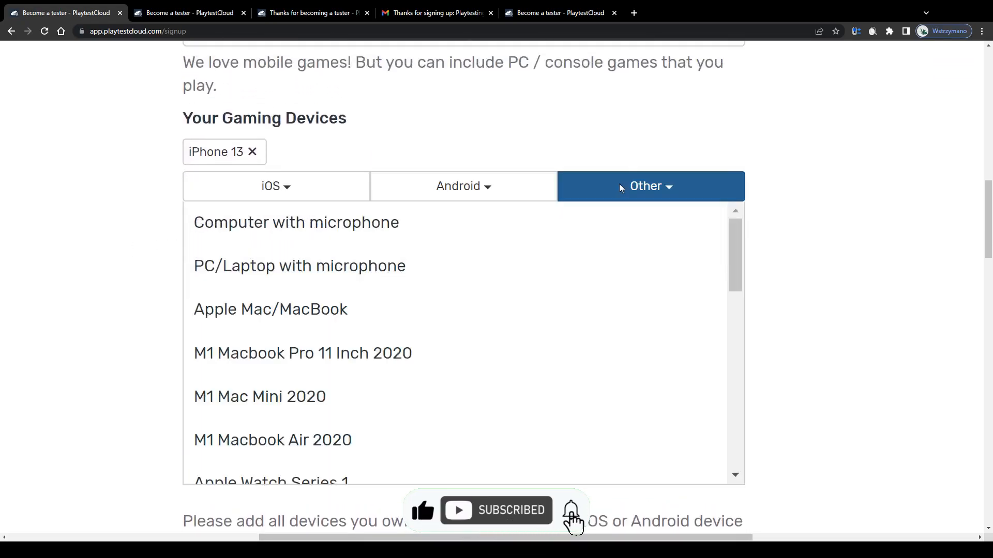
left_click(300, 266)
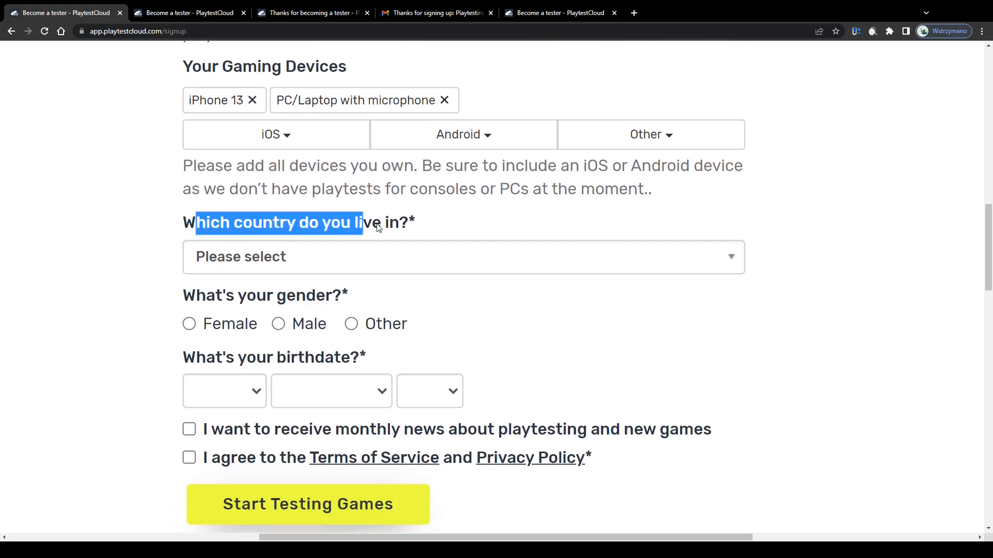
left_click(464, 256)
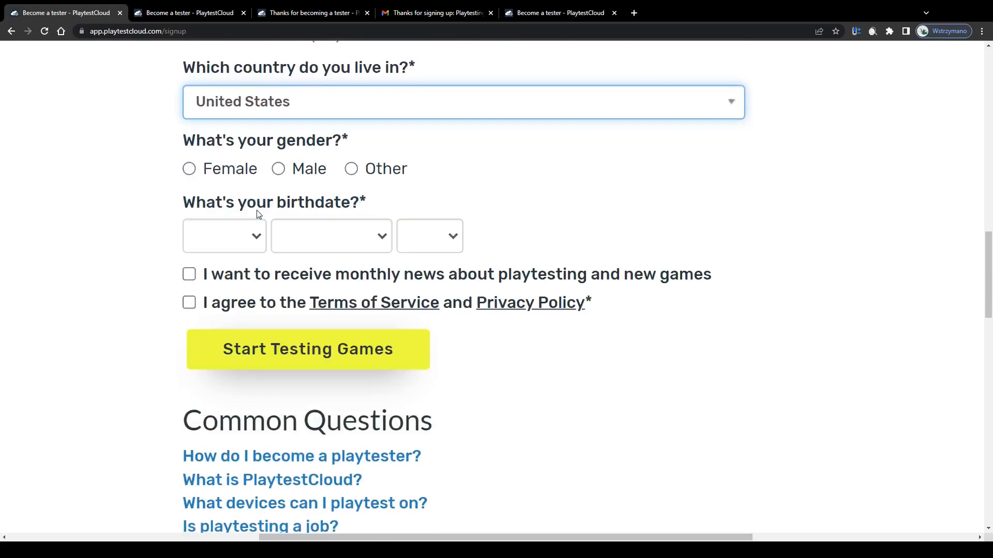
left_click(464, 102)
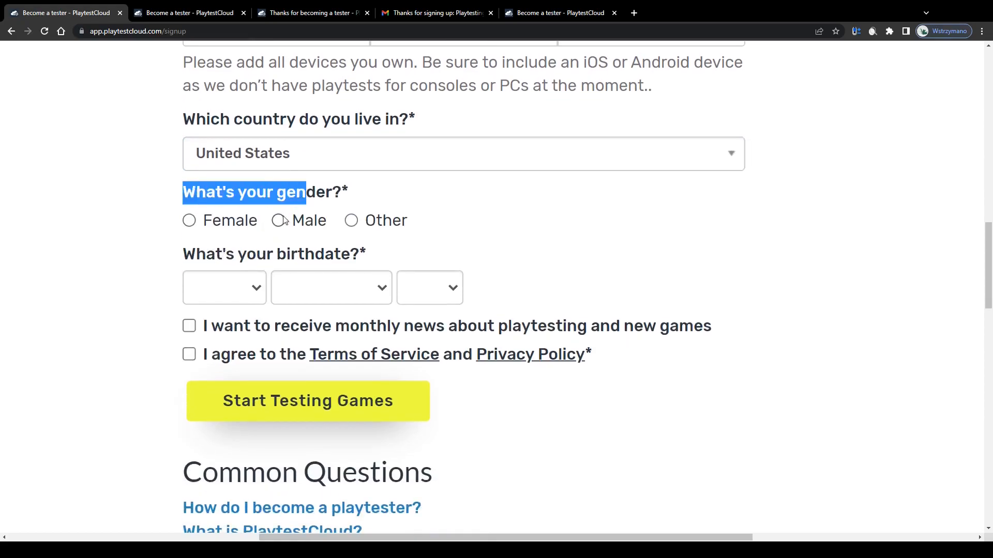
left_click(277, 220)
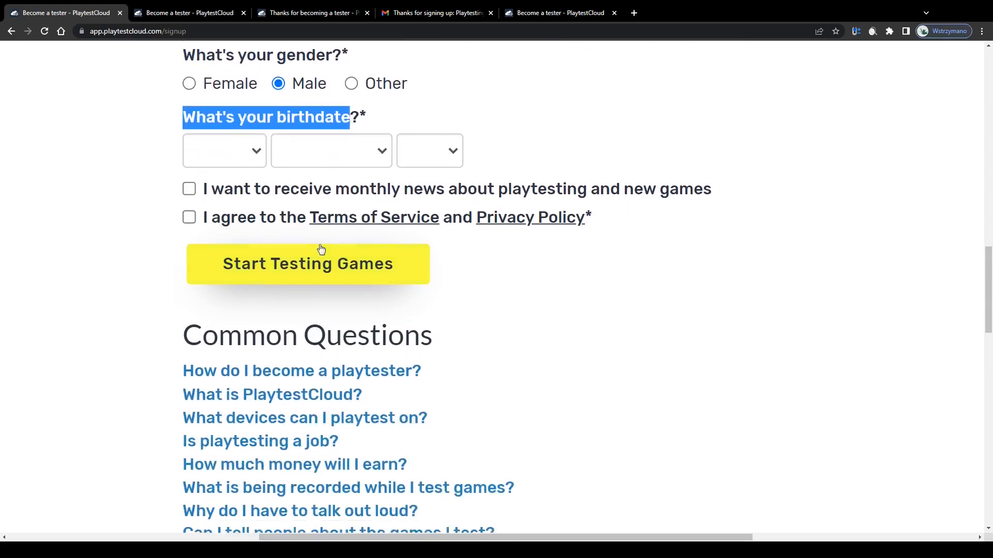
left_click(188, 199)
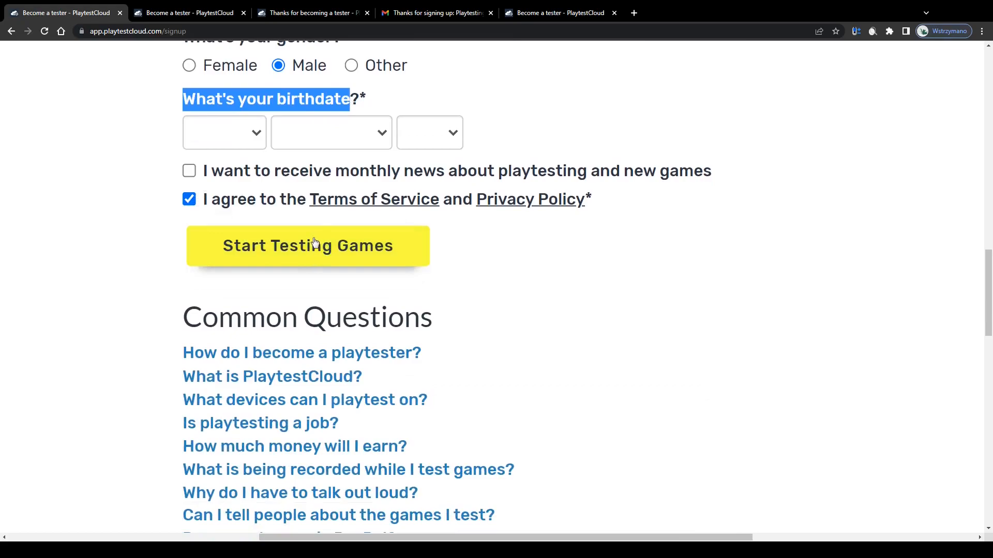
mouse_move(397, 264)
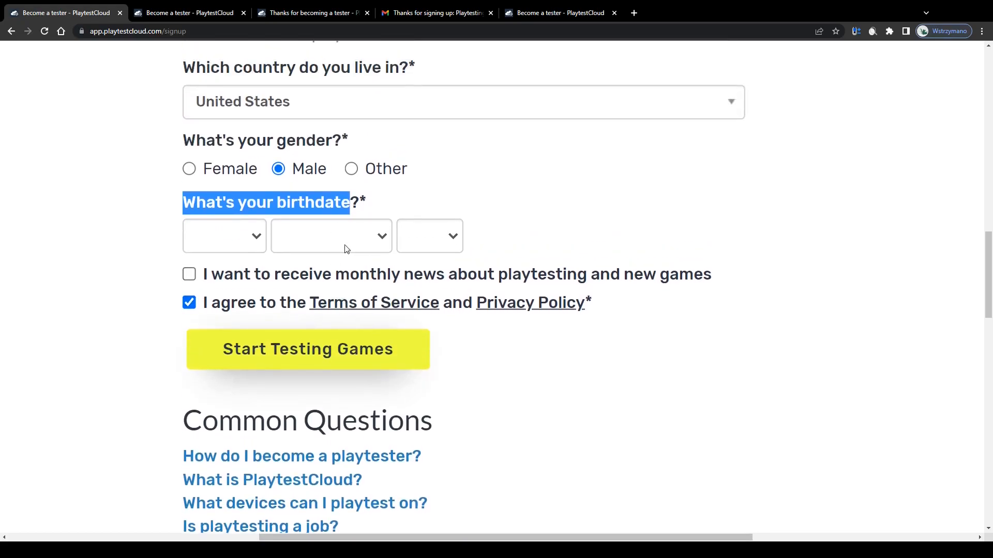
mouse_move(293, 236)
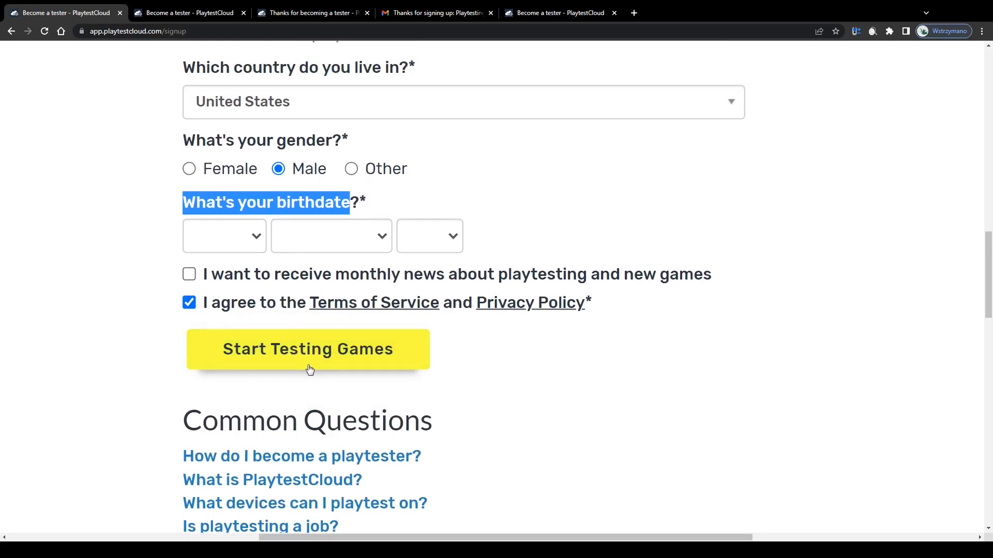
left_click(308, 349)
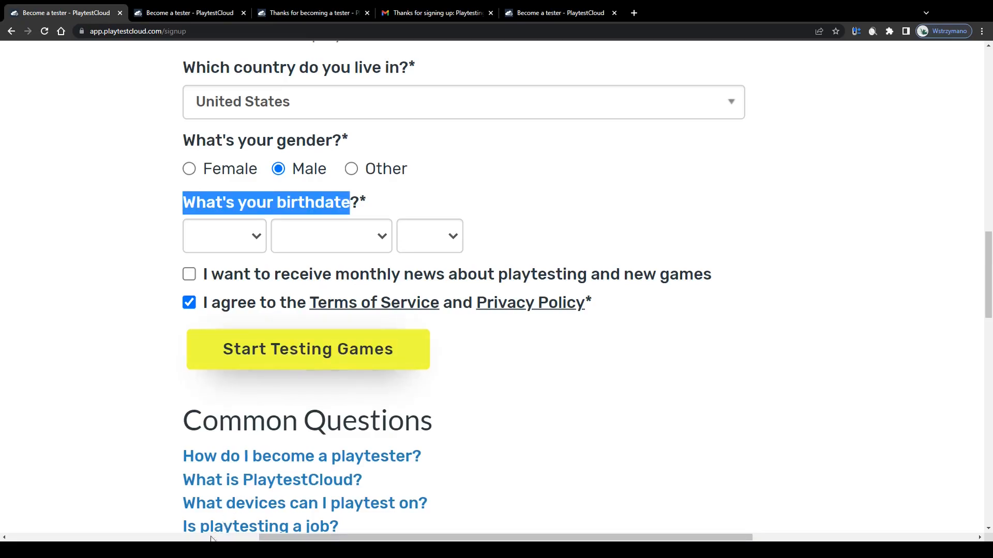
left_click(308, 349)
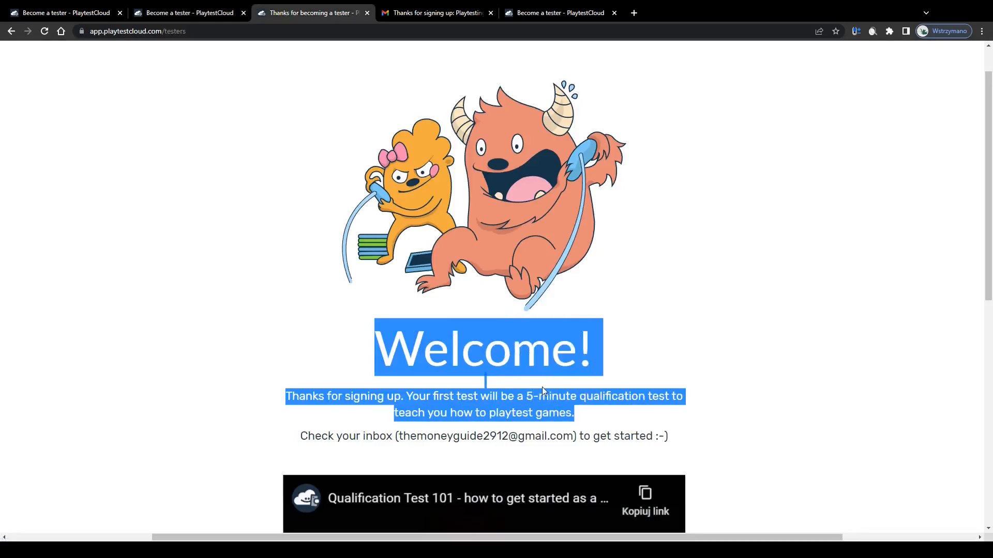
Highlight the qualification test sentence on the Welcome page, then open the 'Thanks for signing up' email in Gmail
scroll("down", 3)
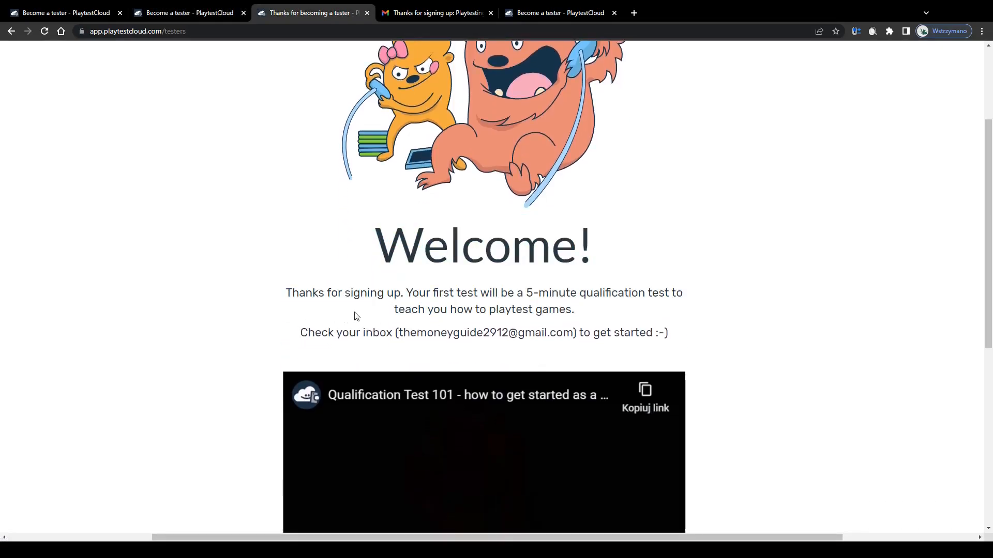
left_click_drag(548, 293, 684, 293)
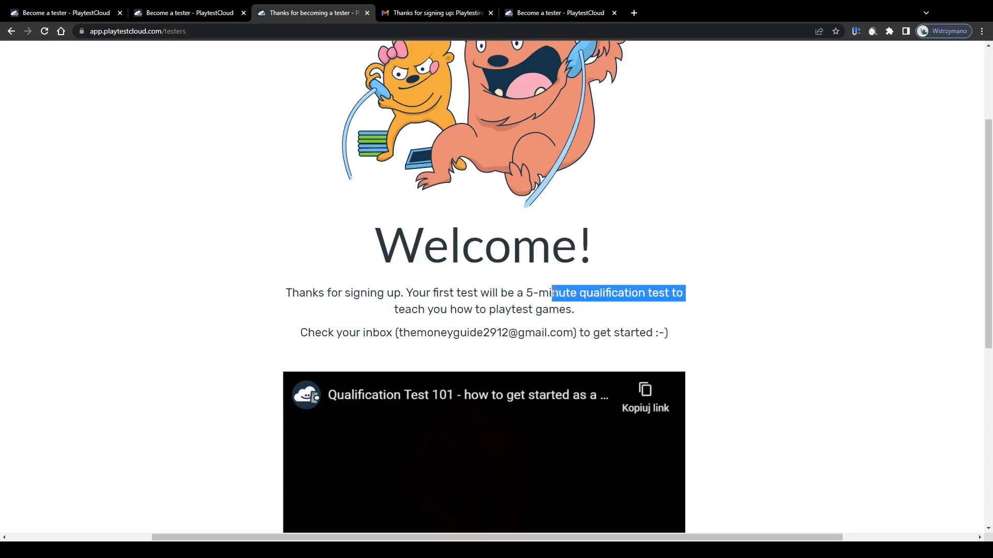
left_click(435, 12)
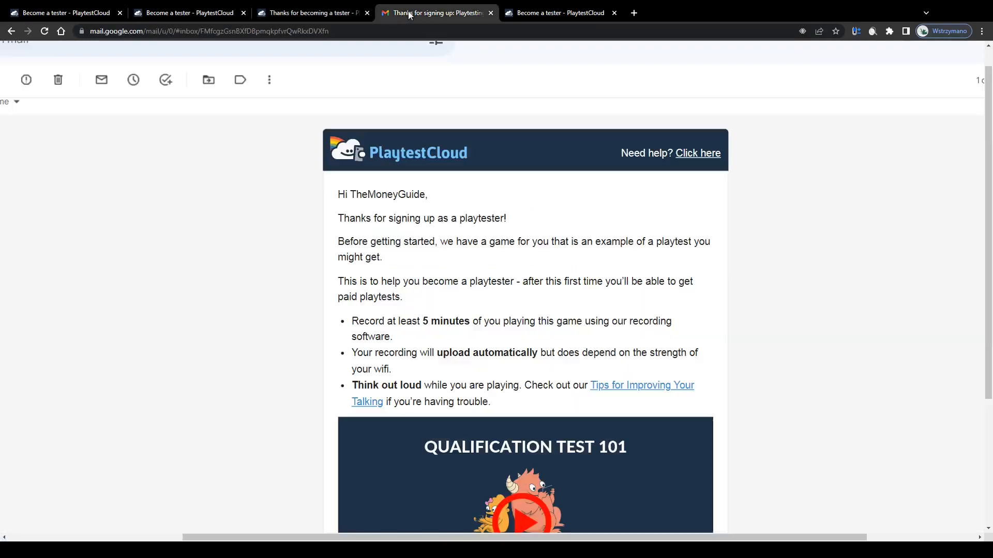
mouse_move(513, 179)
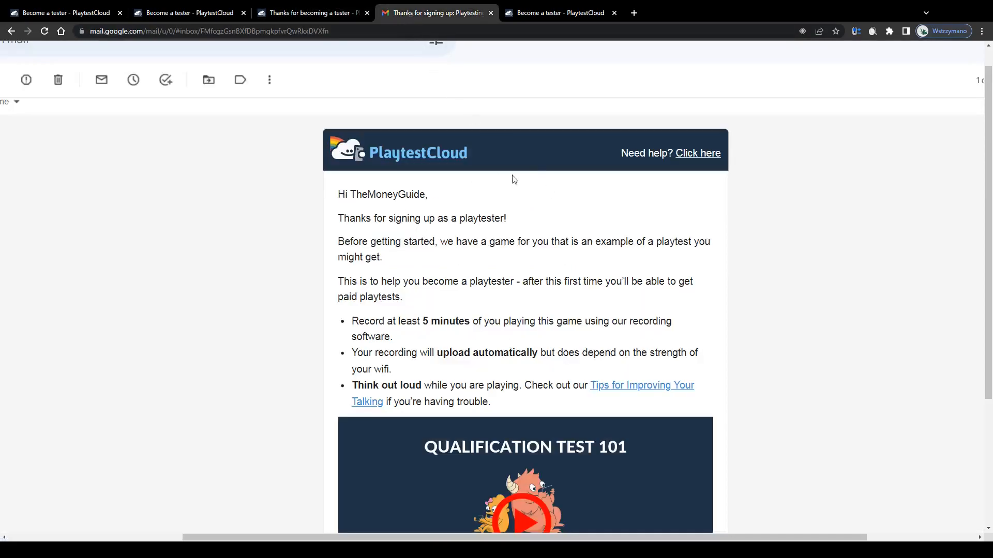
Read the email's qualification-test instructions, highlighting the first bullet and the record-at-least-5-minutes recording bullet
scroll("down", 3)
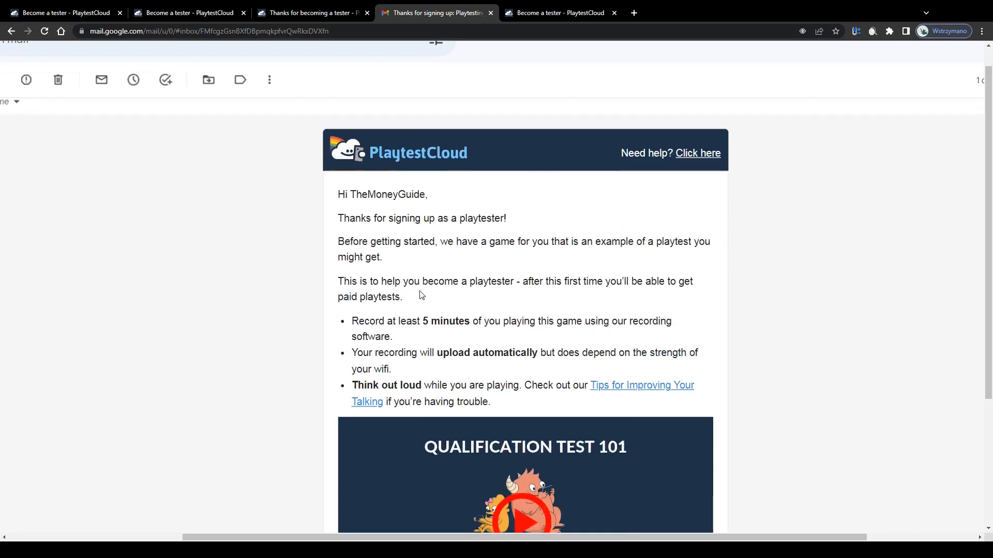
scroll("down", 3)
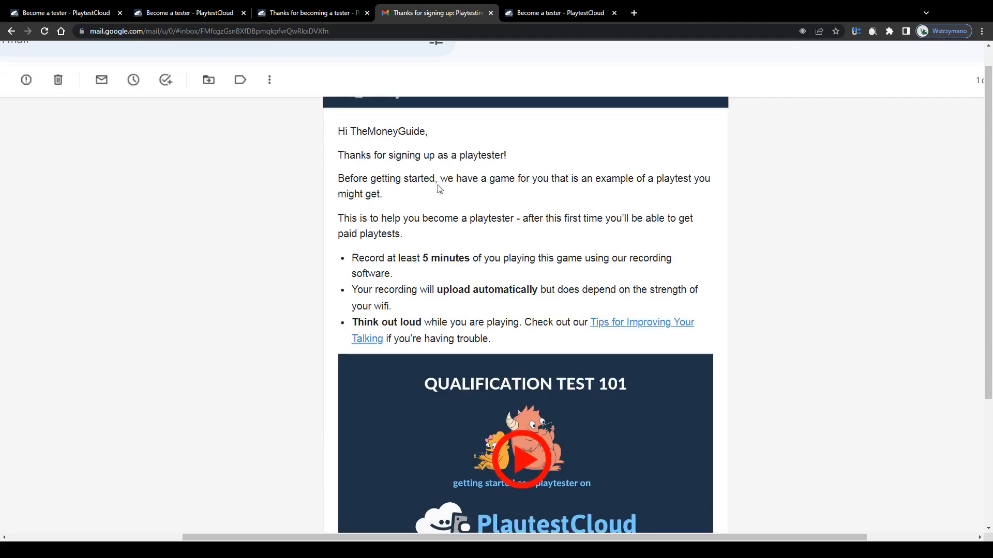
left_click_drag(351, 322, 516, 321)
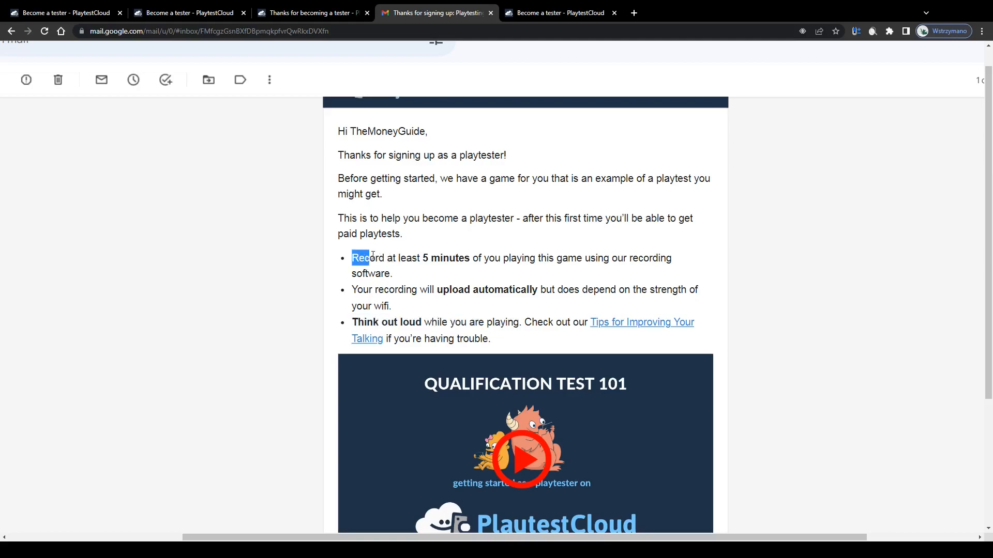
left_click_drag(361, 257, 582, 257)
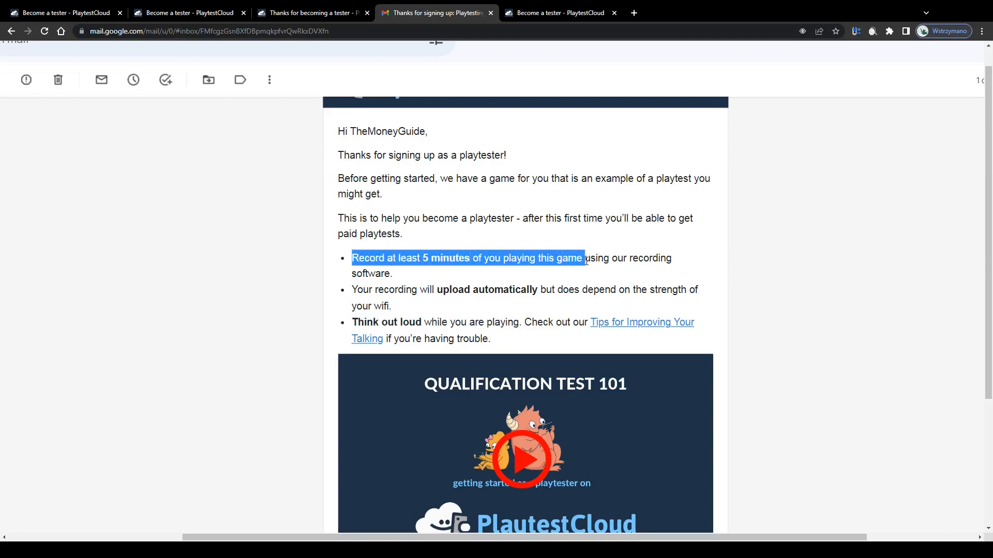
left_click_drag(582, 258, 393, 273)
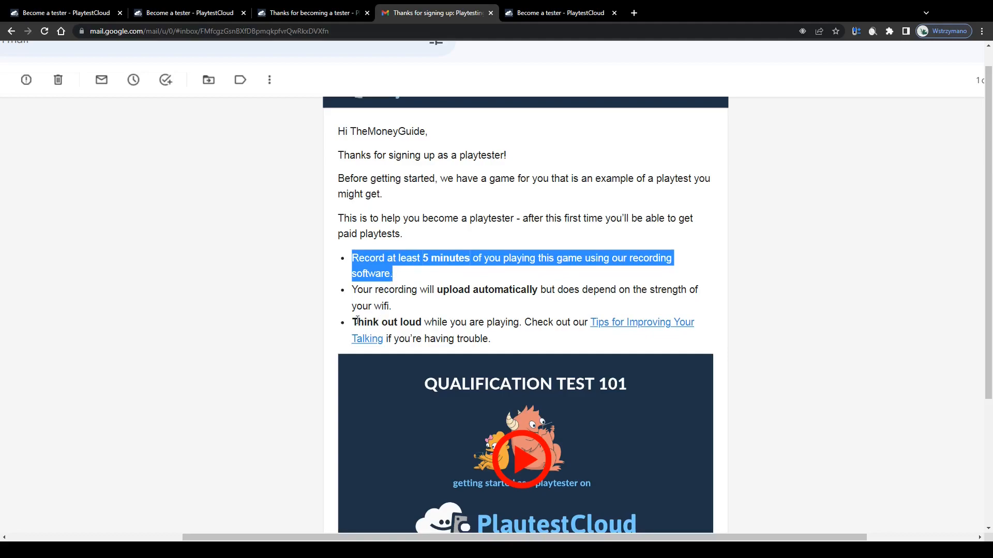
Read the 'Install the App!' section and paid-playtests paragraph, then return to the signup page's Common Questions
scroll("down", 3)
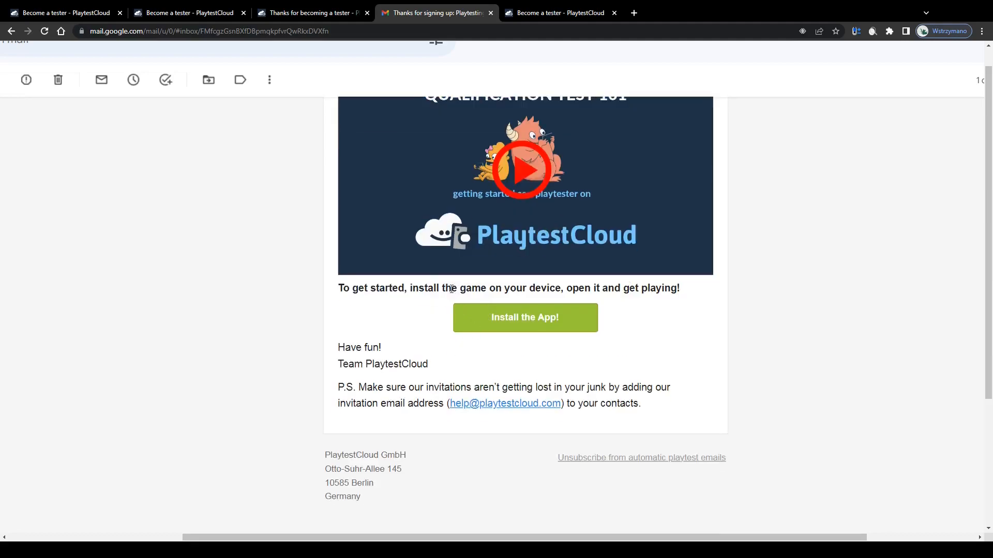
left_click_drag(410, 289, 559, 288)
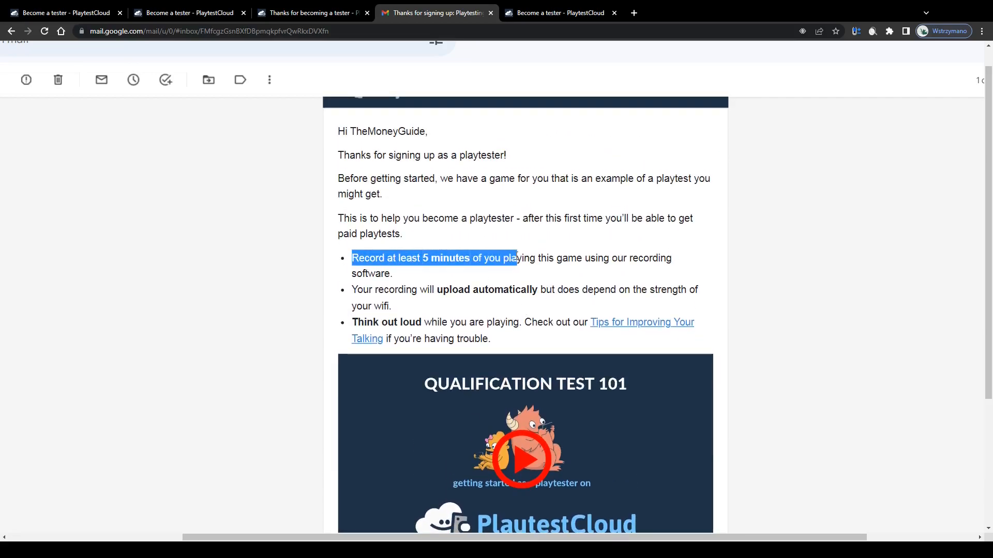
left_click_drag(517, 257, 392, 273)
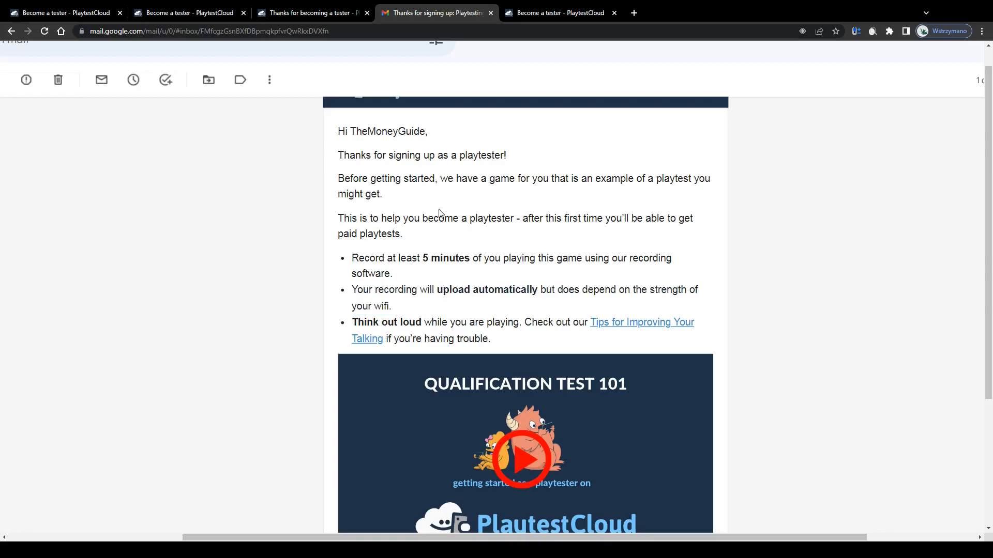
left_click_drag(338, 218, 409, 235)
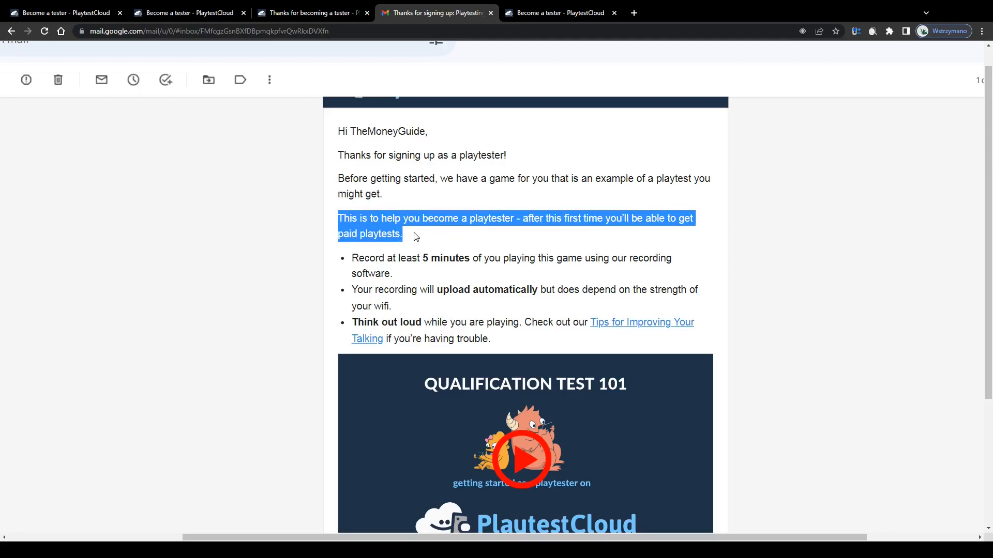
left_click(559, 12)
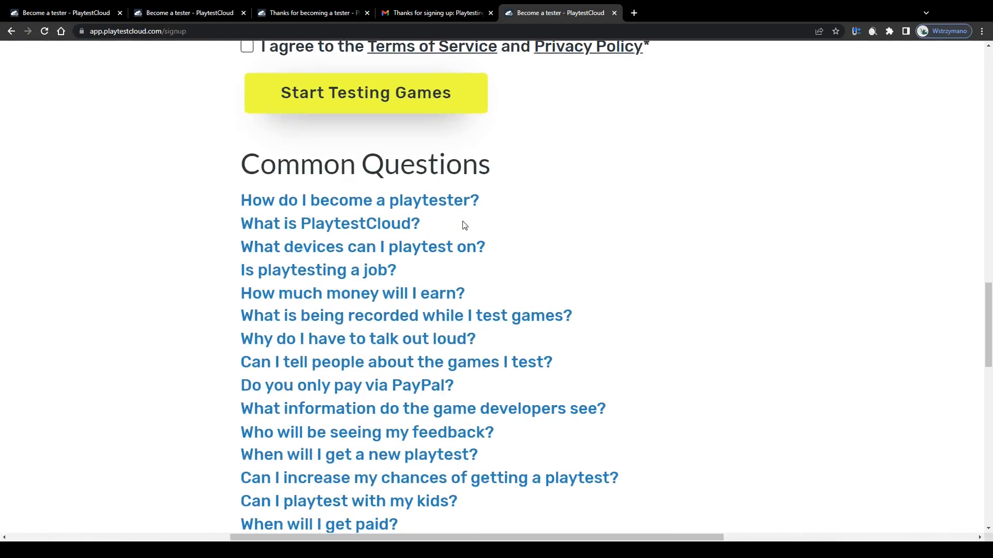
Expand the FAQ answers on who sees my feedback and on not telling people about tested games
left_click(359, 200)
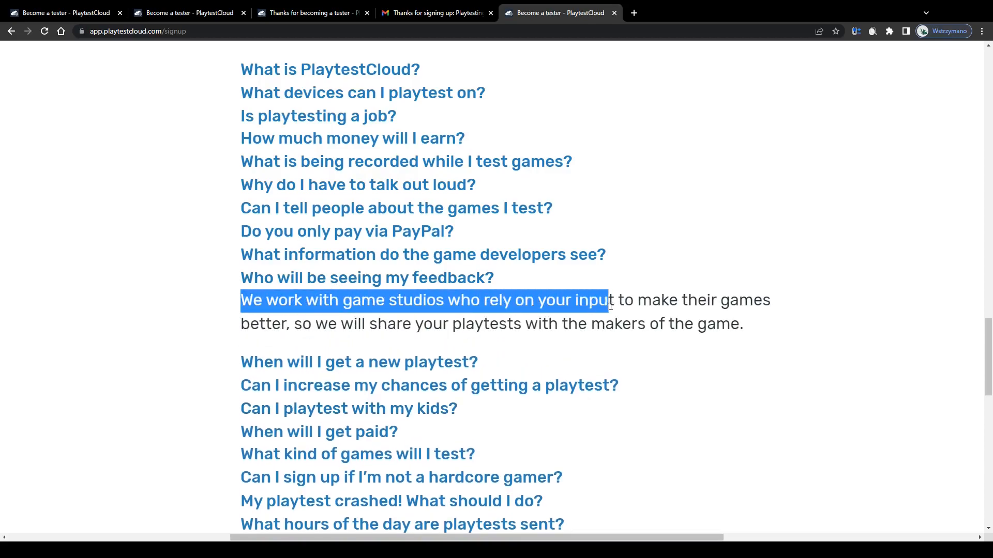
left_click_drag(607, 300, 410, 324)
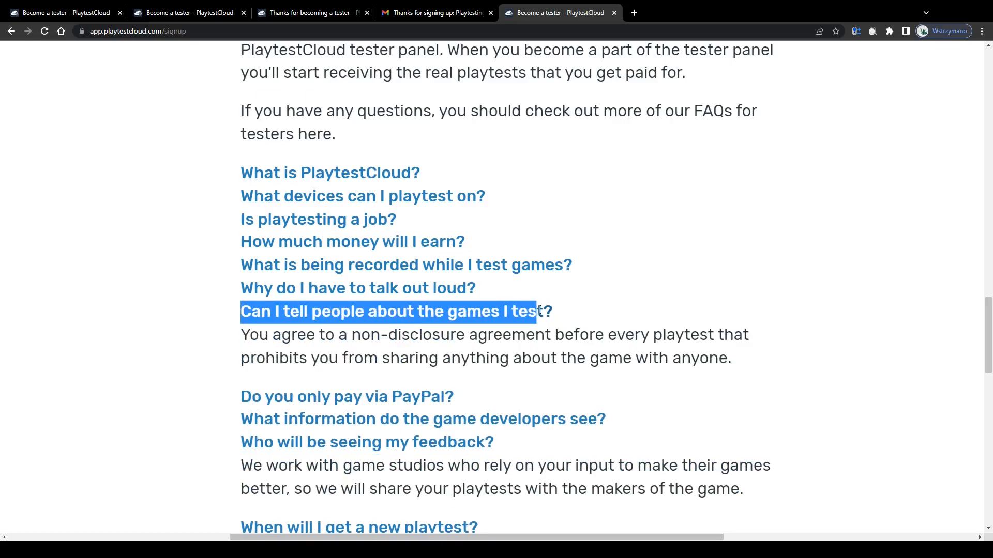
left_click_drag(537, 311, 494, 335)
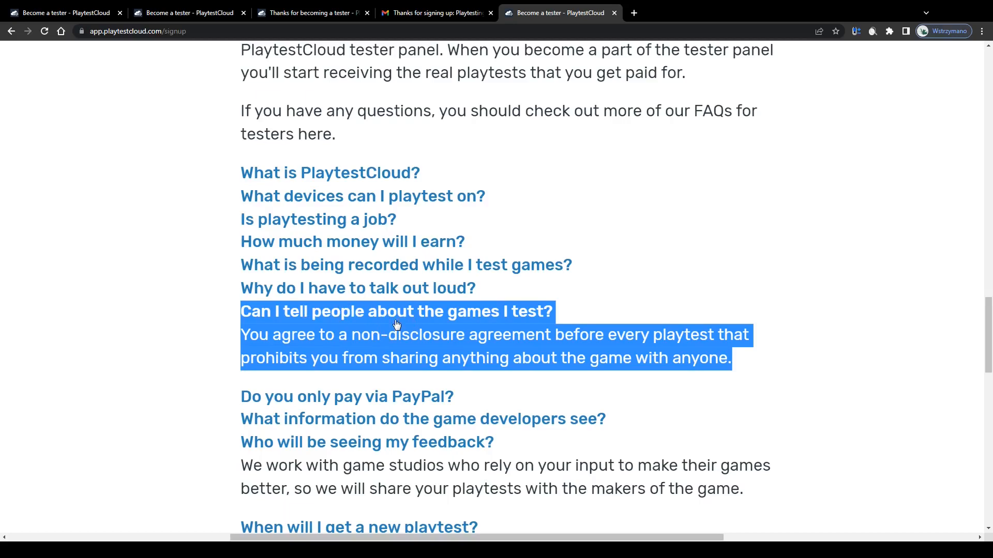
mouse_move(413, 272)
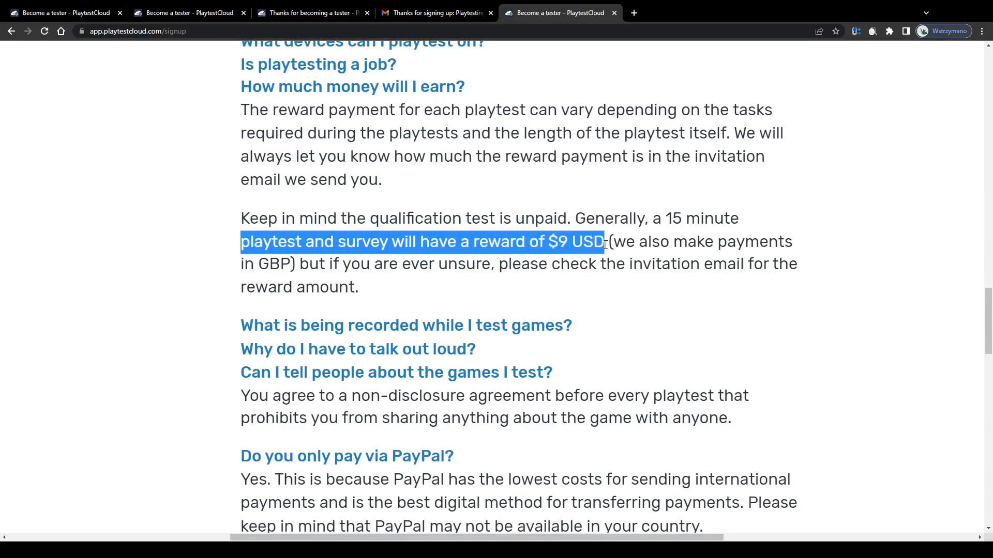
Review the $9 USD reward and PayPal-only payment answers, then continue down to the tester testimonials
scroll("down", 3)
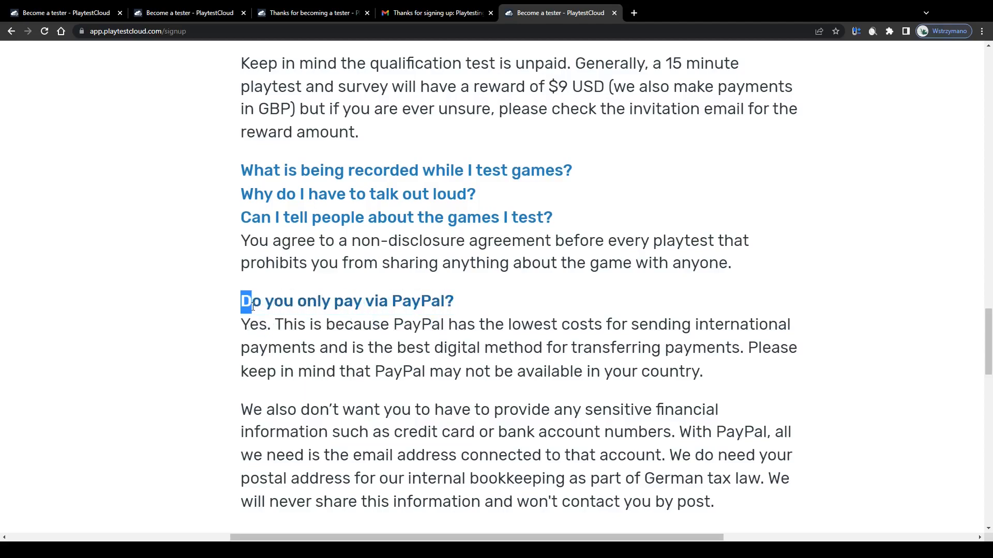
left_click_drag(247, 301, 352, 324)
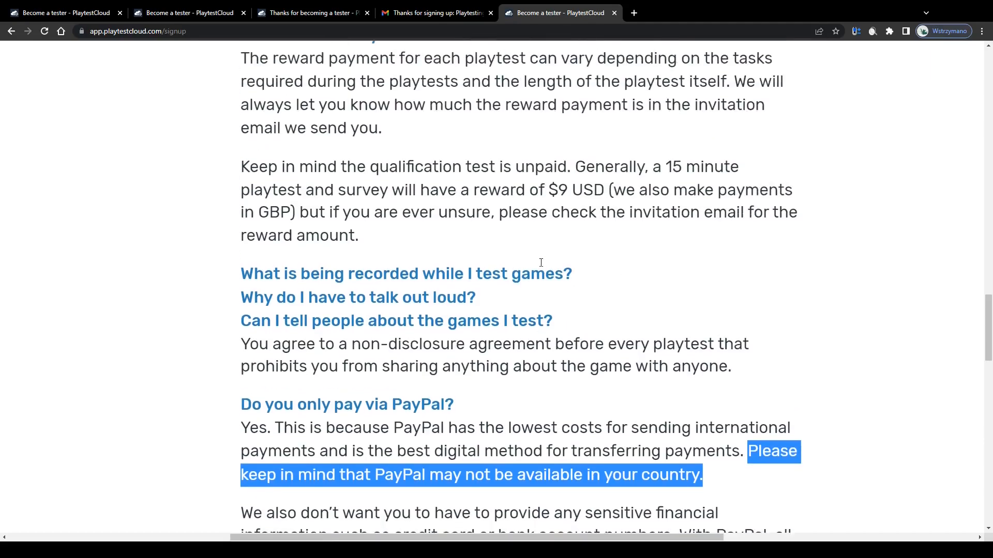
scroll("down", 3)
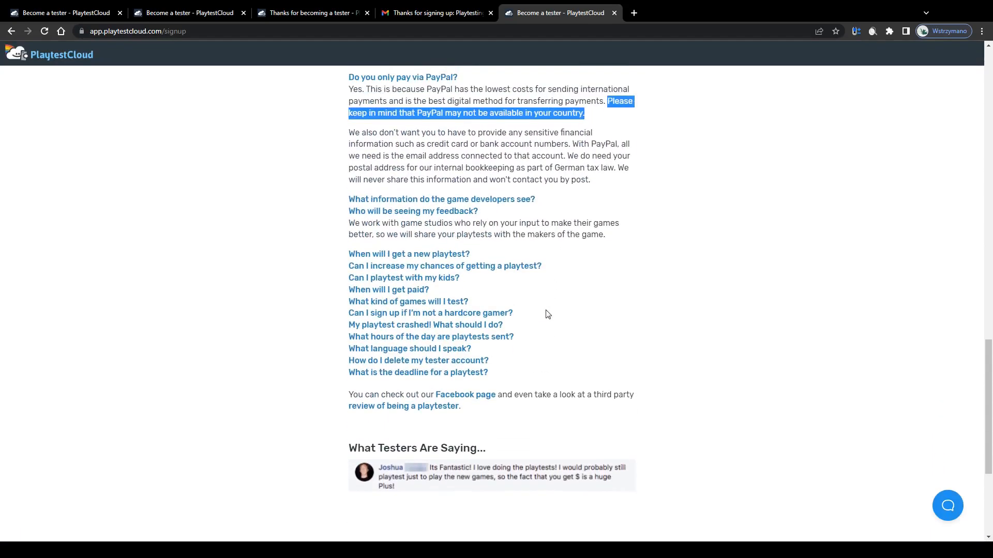
scroll("down", 3)
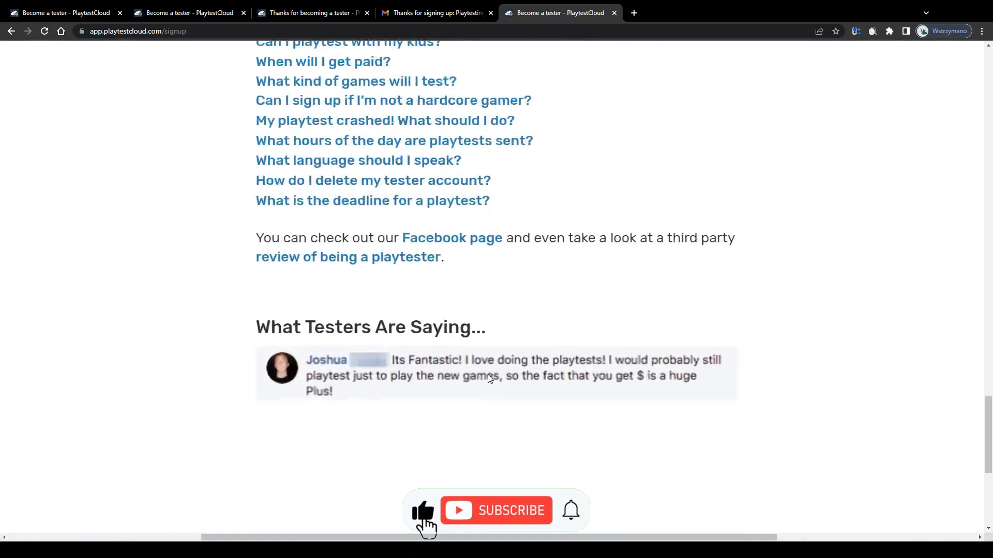